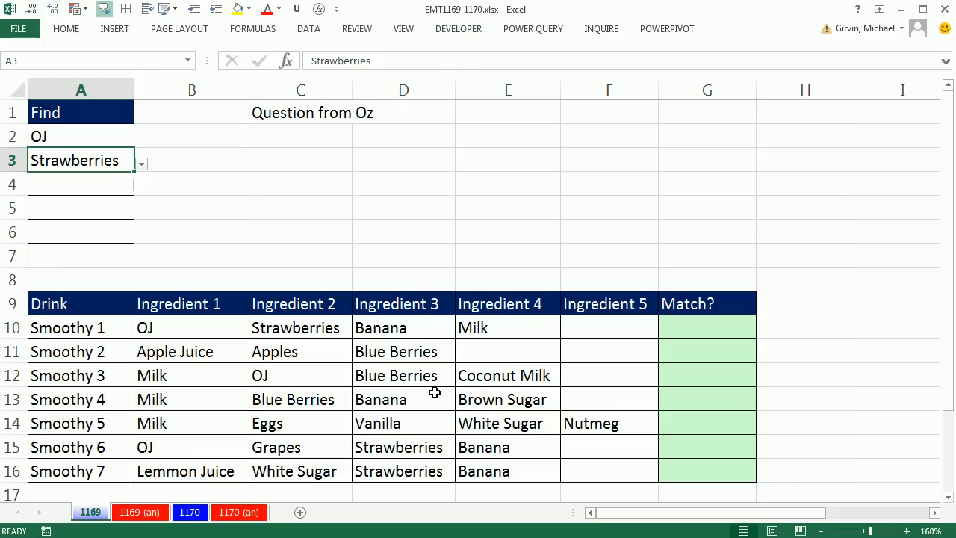
mouse_move(336, 136)
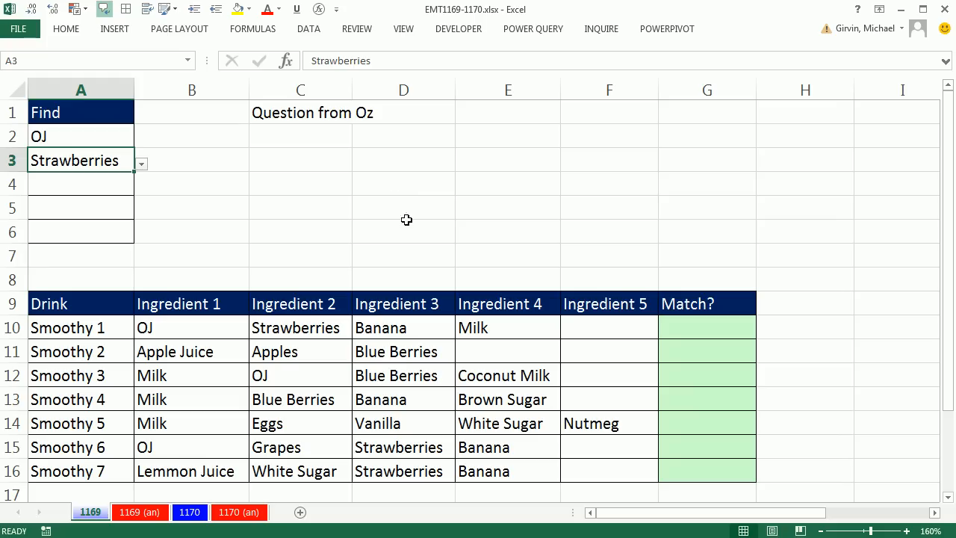
mouse_move(101, 142)
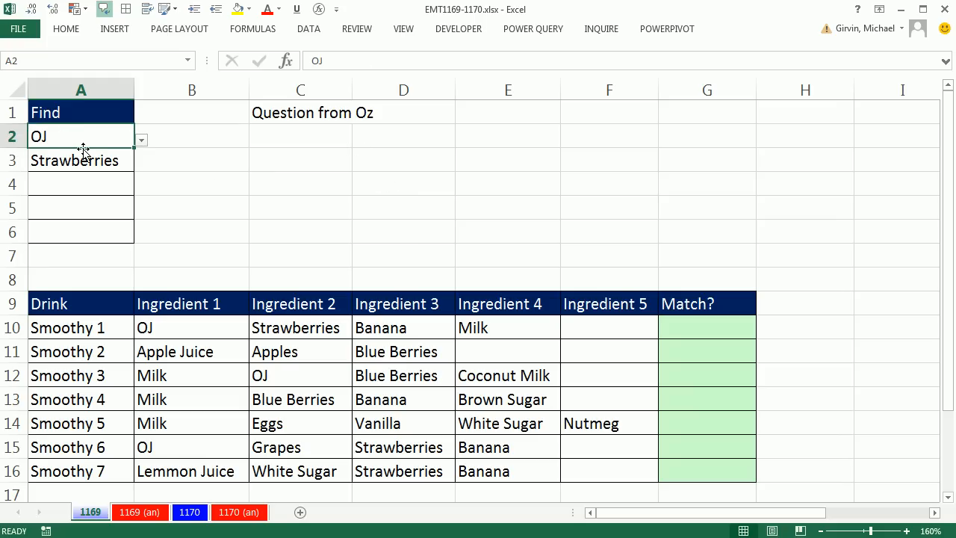
mouse_move(75, 351)
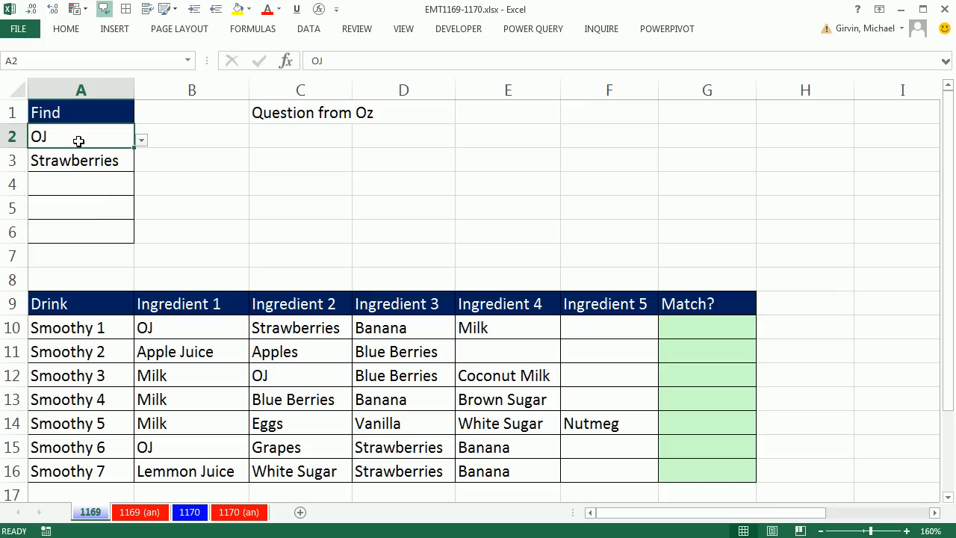
Review the Find list and the Match? cells for Smoothy 1 through Smoothy 5
click(81, 160)
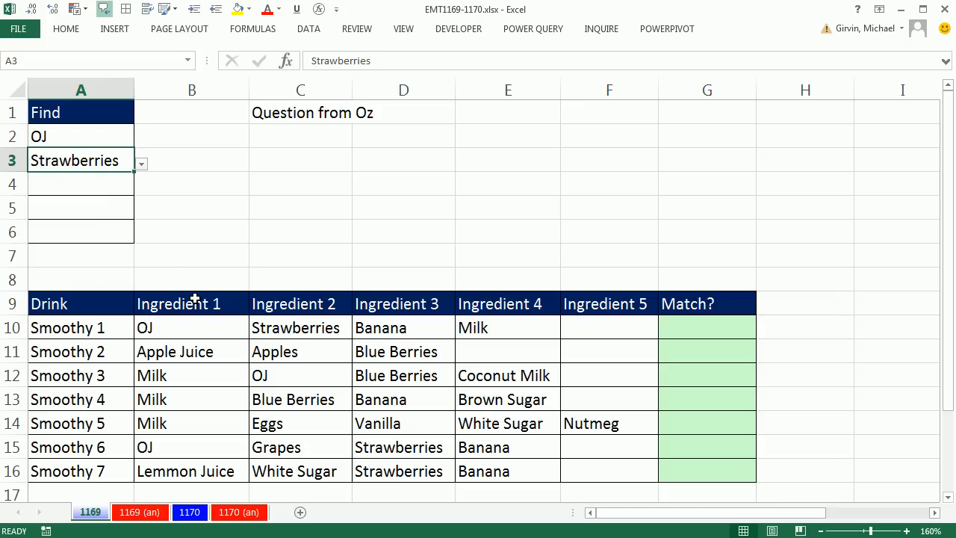
mouse_move(221, 335)
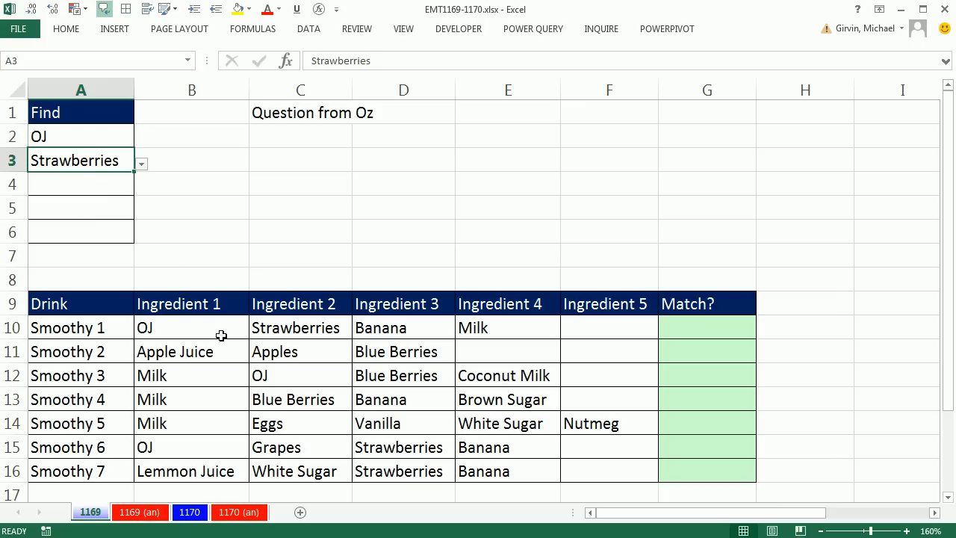
click(706, 327)
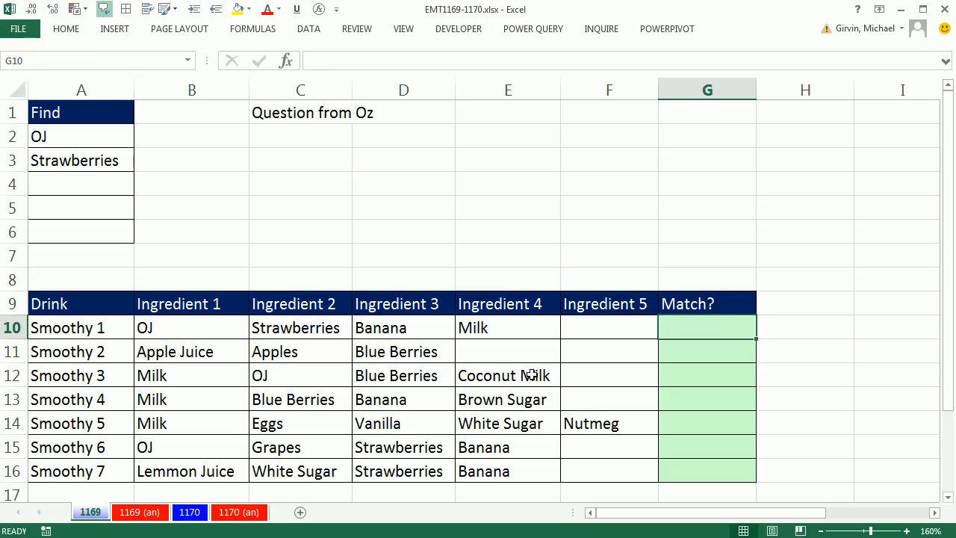
mouse_move(711, 362)
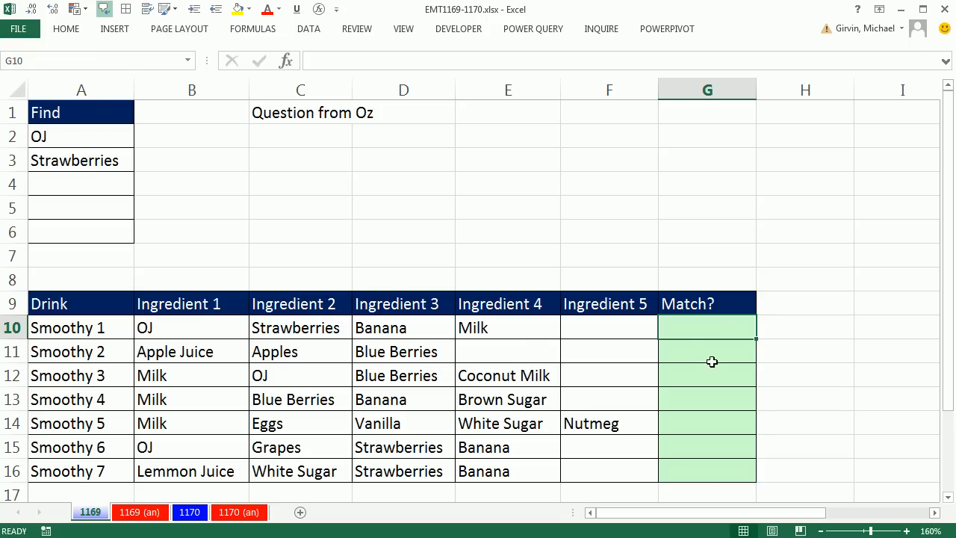
click(707, 350)
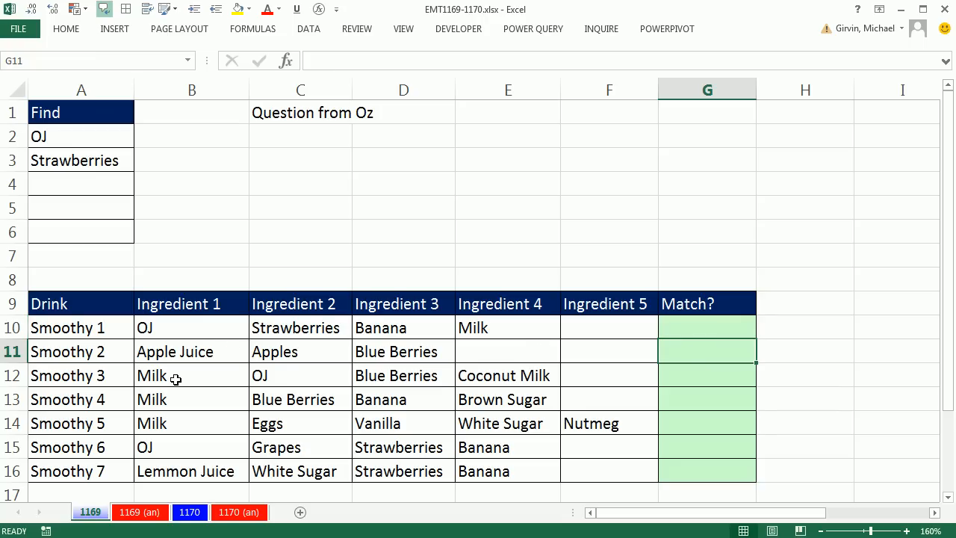
mouse_move(493, 385)
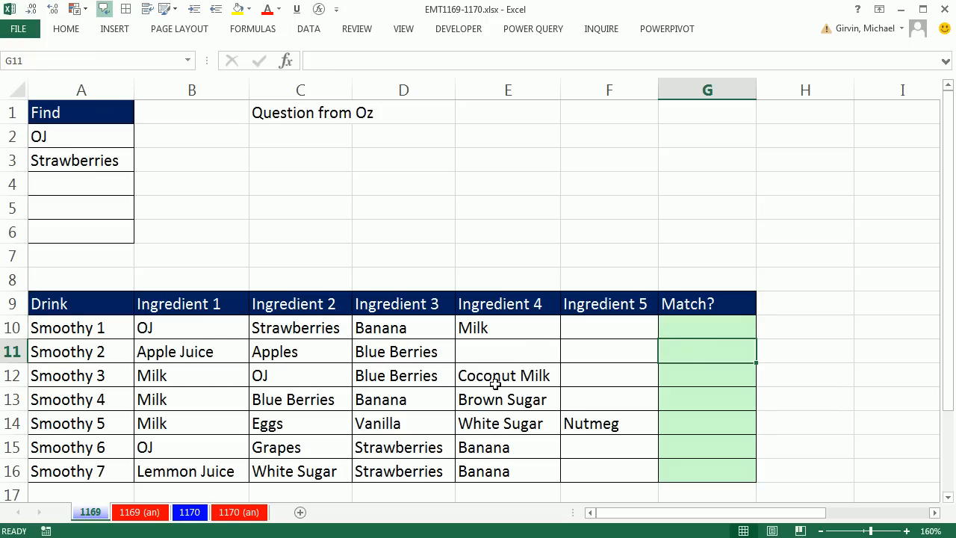
click(702, 371)
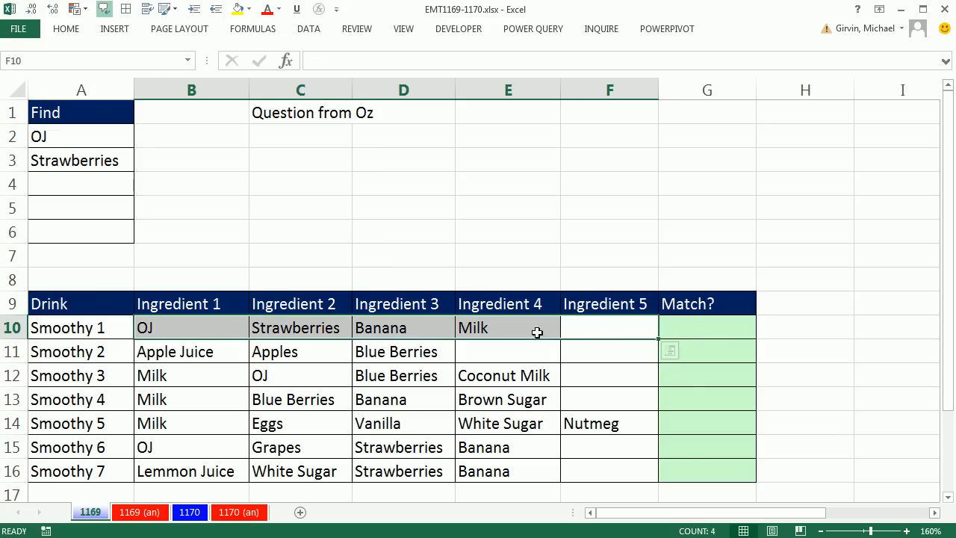
click(706, 423)
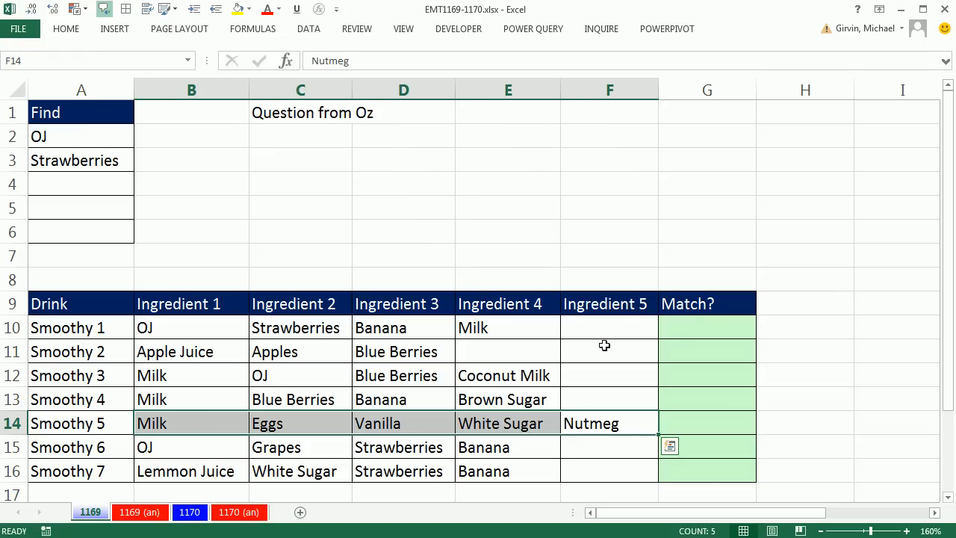
Enter =MATCH(B10:F10, A2:A6, 0) in G10, looking up Smoothy 1's ingredients in the Find list
click(706, 327)
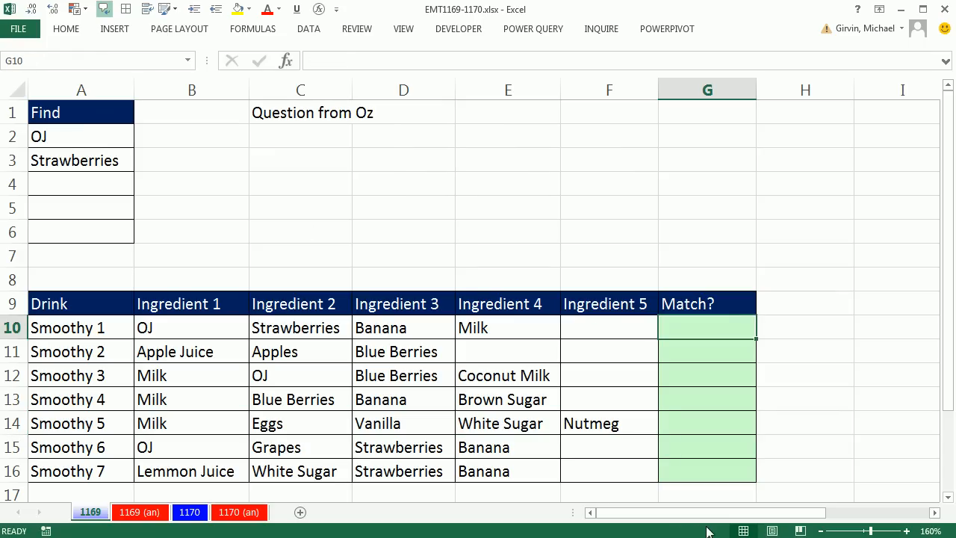
text(=MATCH()
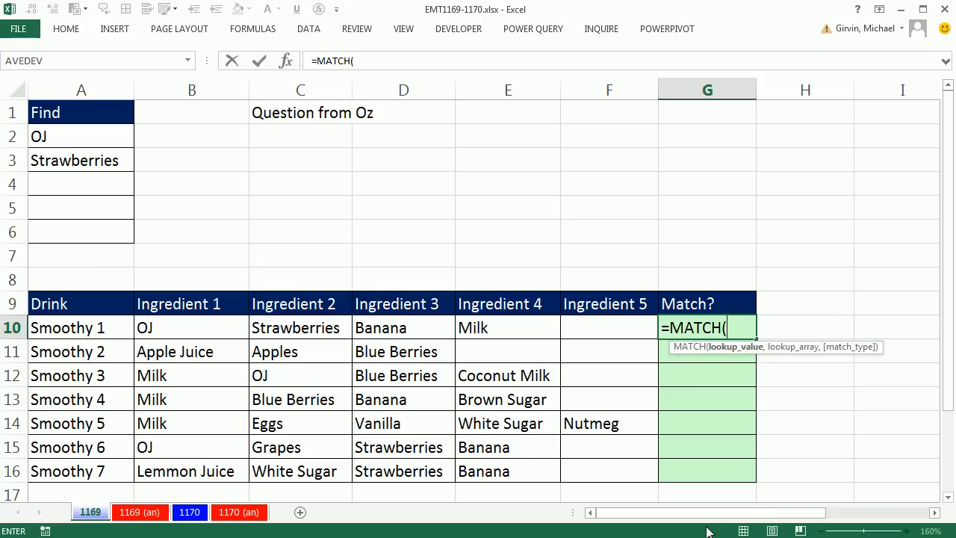
mouse_move(636, 320)
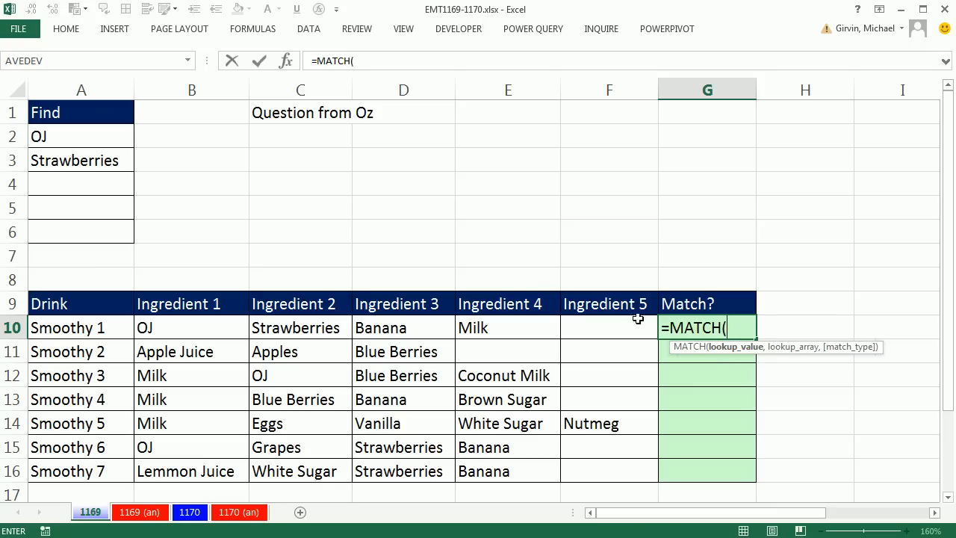
click(191, 327)
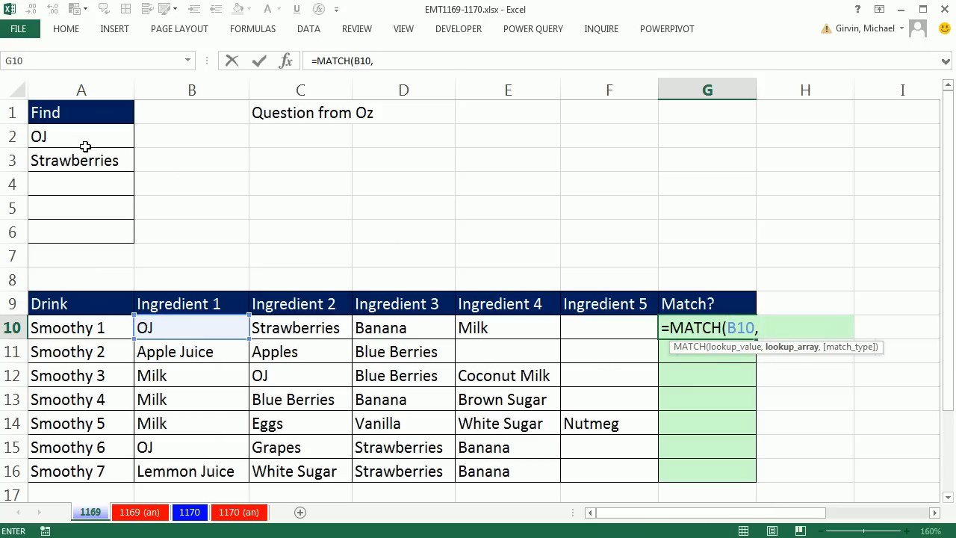
drag(80, 136, 81, 231)
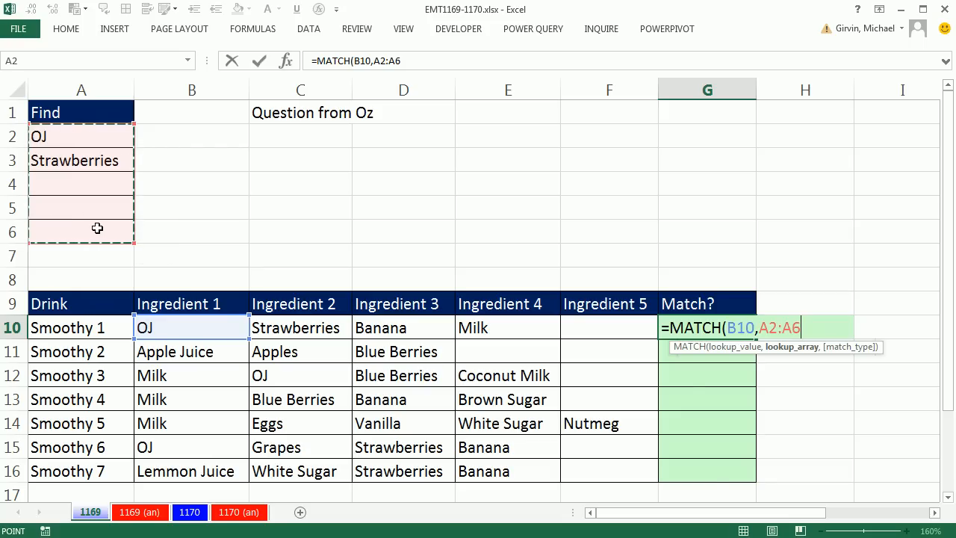
text(,0))
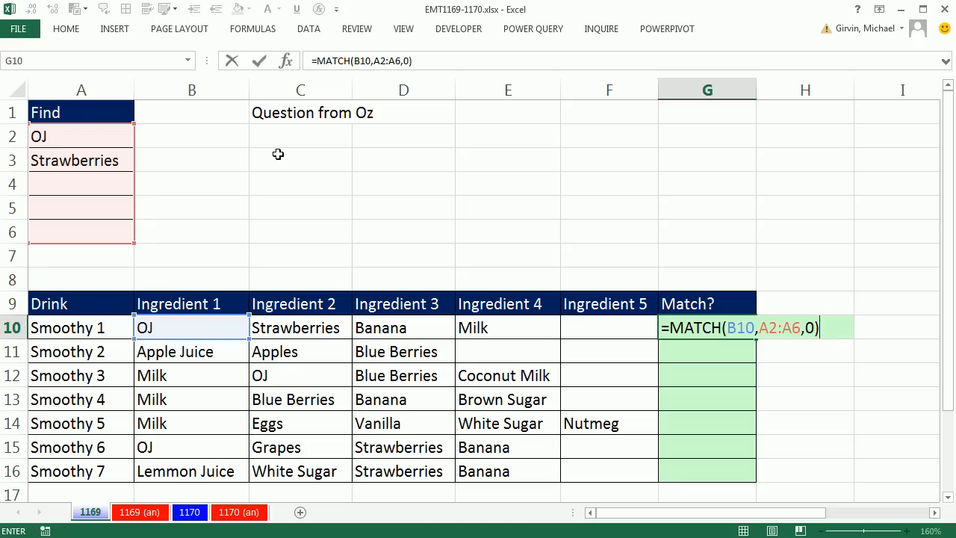
key(Enter)
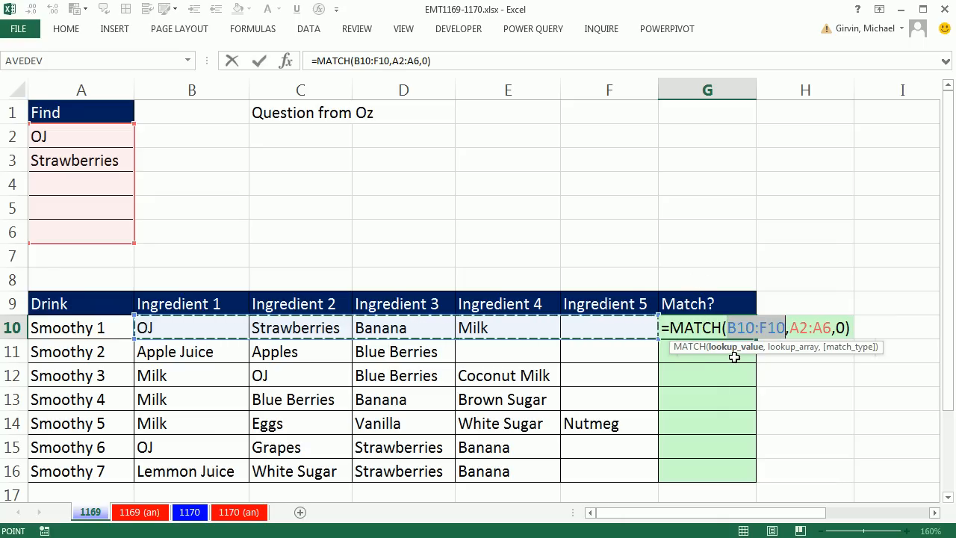
mouse_move(875, 305)
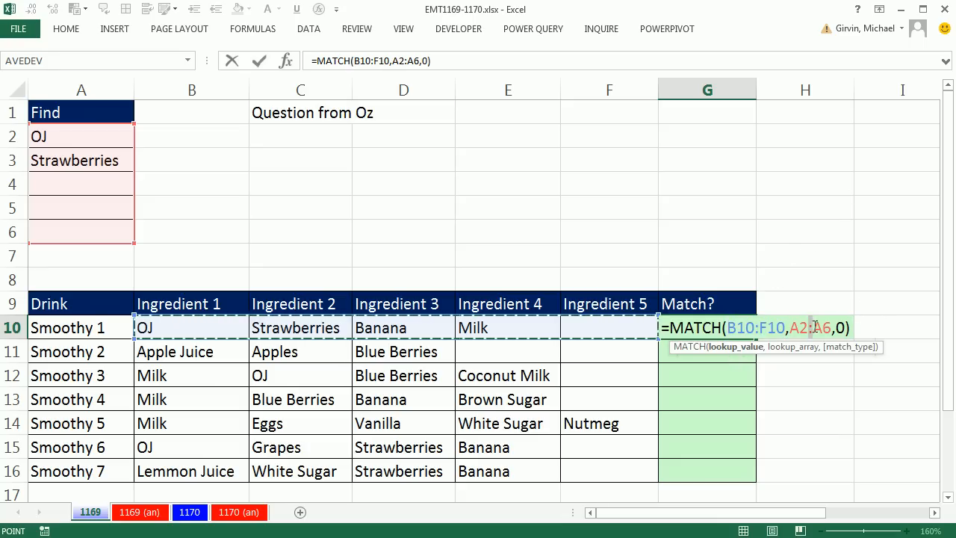
Lock the Find list as $A$2:$A$6, preview the MATCH array with F9, then undo to restore the formula
key(F4)
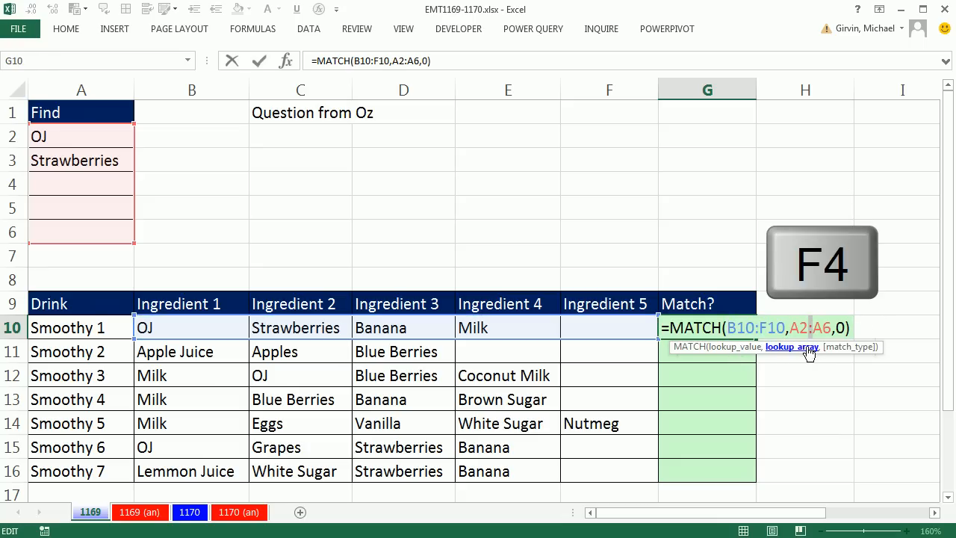
key(F4)
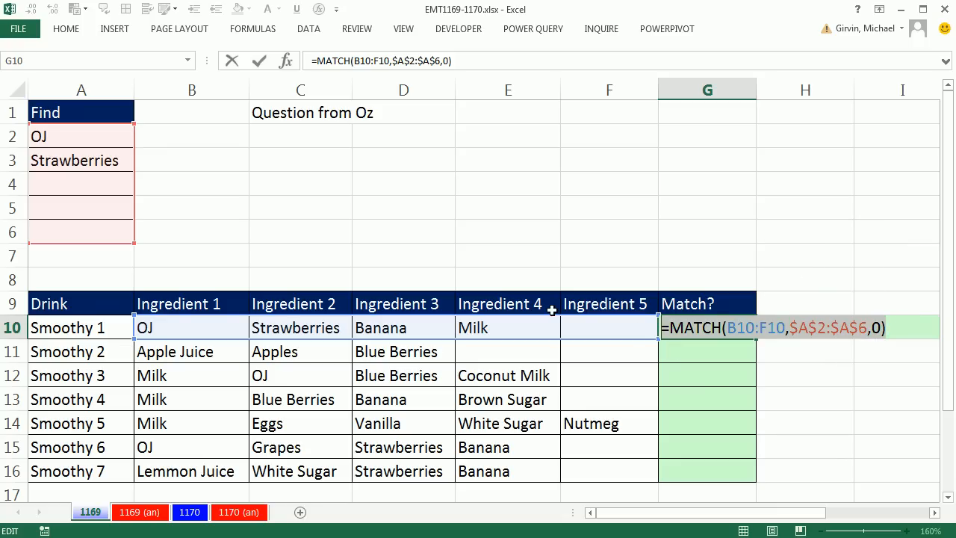
key(F9)
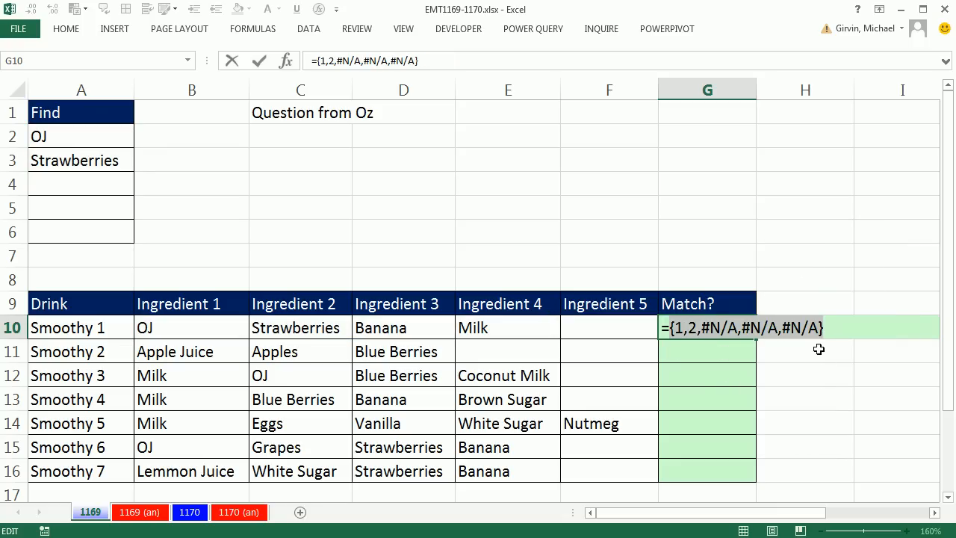
mouse_move(869, 275)
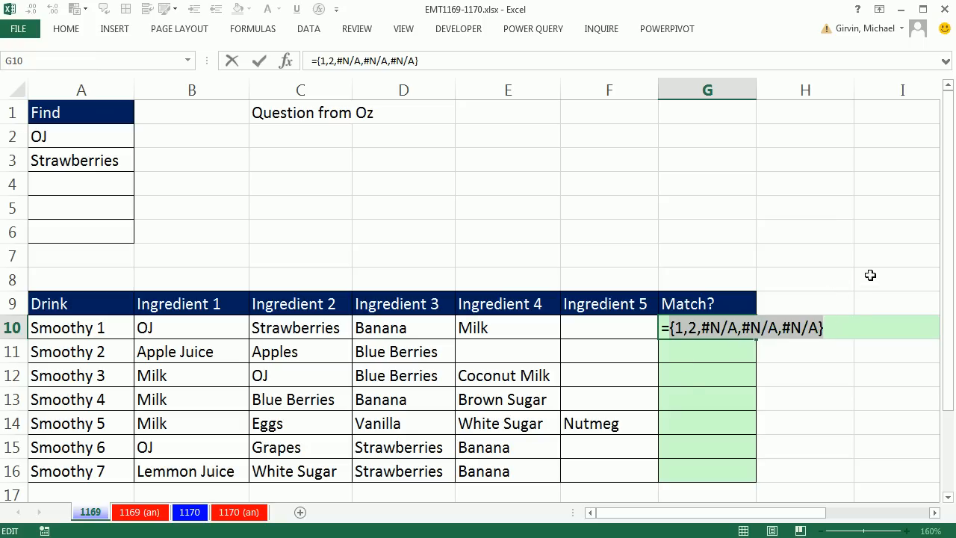
mouse_move(193, 303)
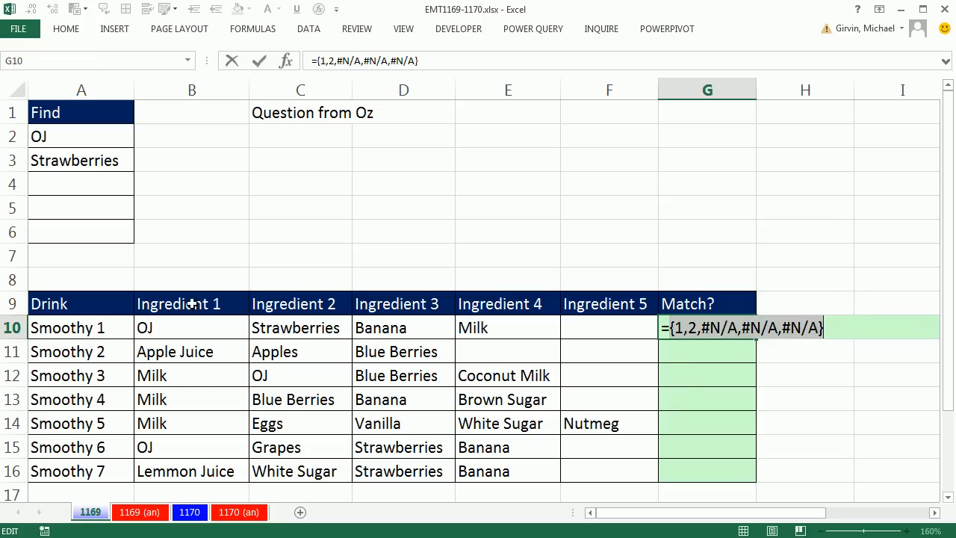
mouse_move(138, 186)
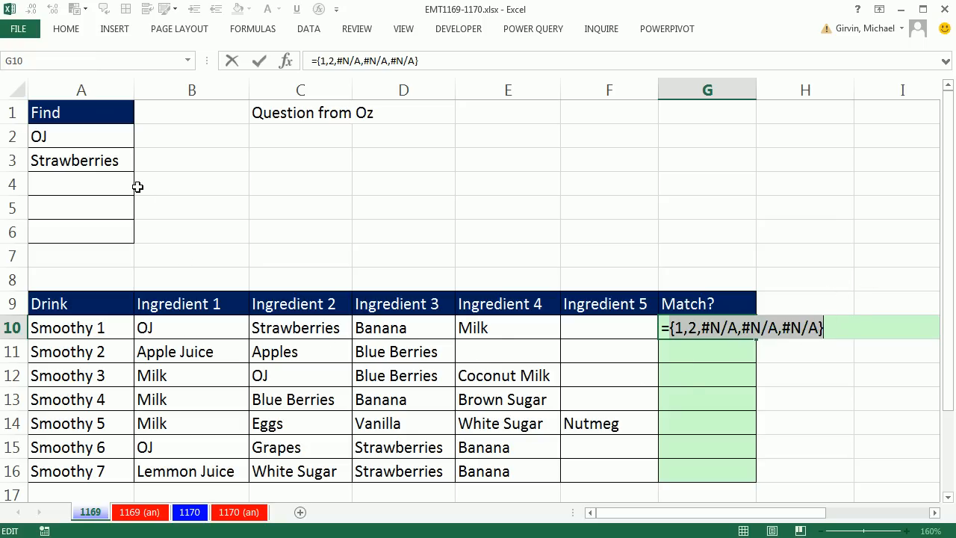
key(Ctrl+z)
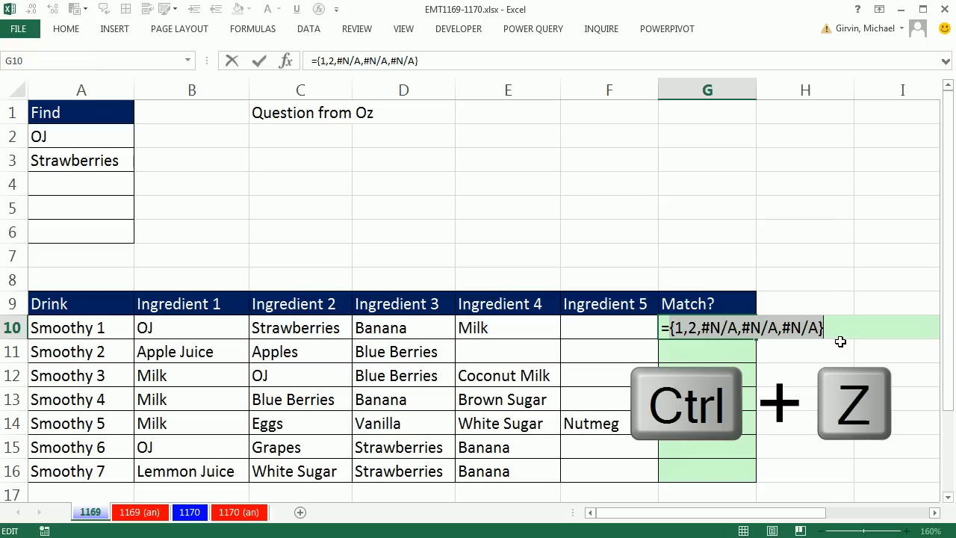
key(Ctrl+z)
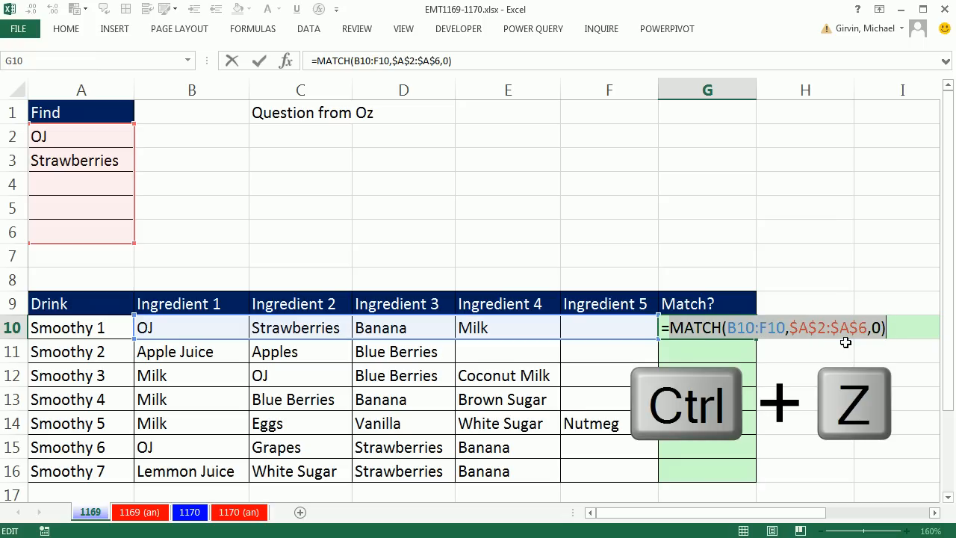
Commit G10's MATCH formula as an array formula
key(Ctrl+z)
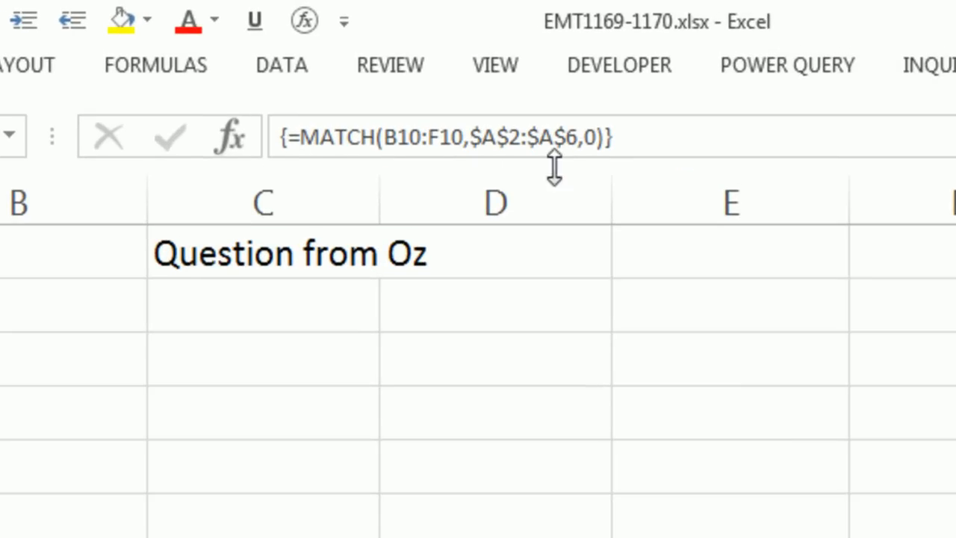
mouse_move(673, 149)
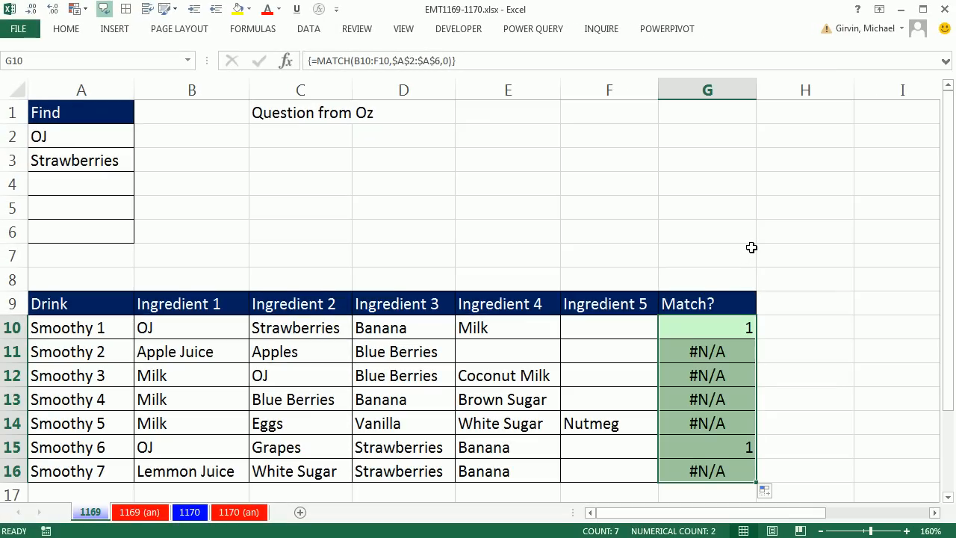
mouse_move(733, 471)
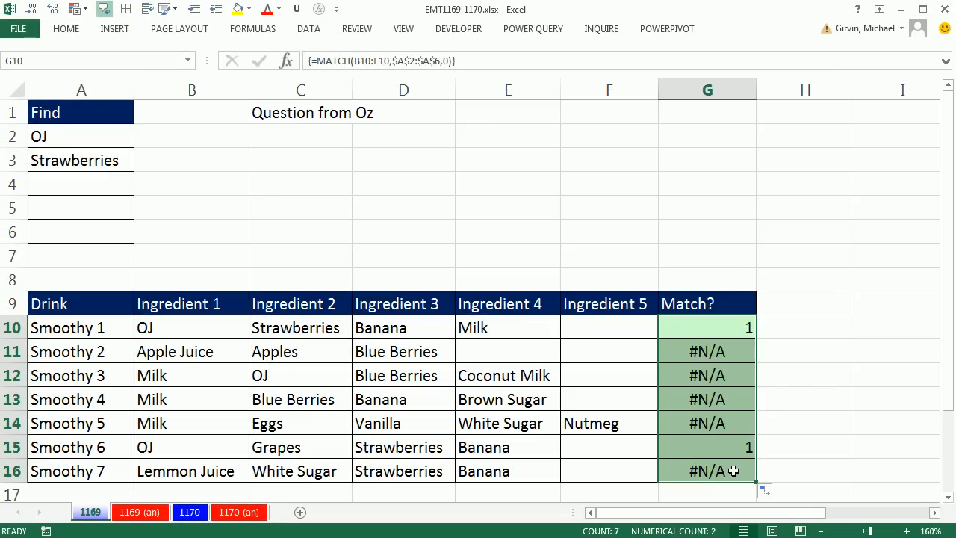
mouse_move(703, 454)
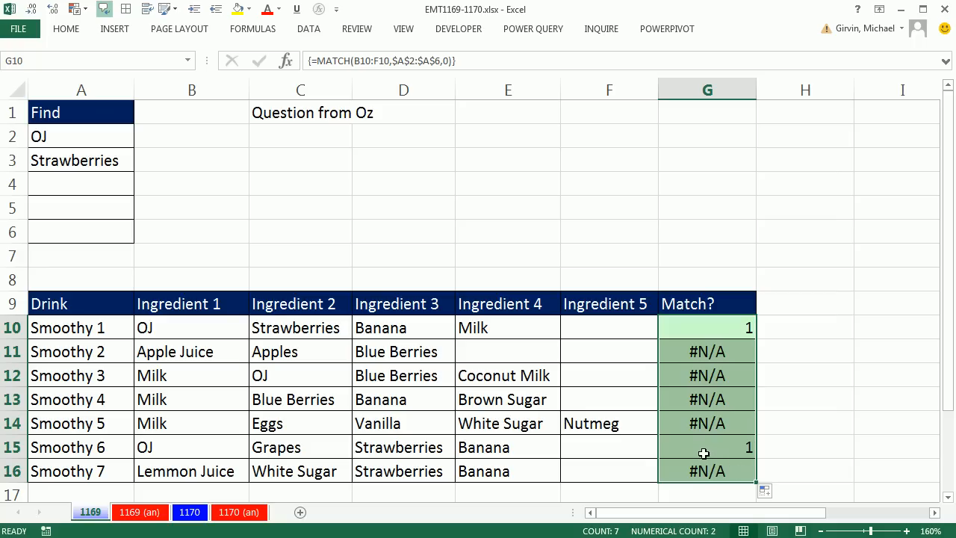
key(F2)
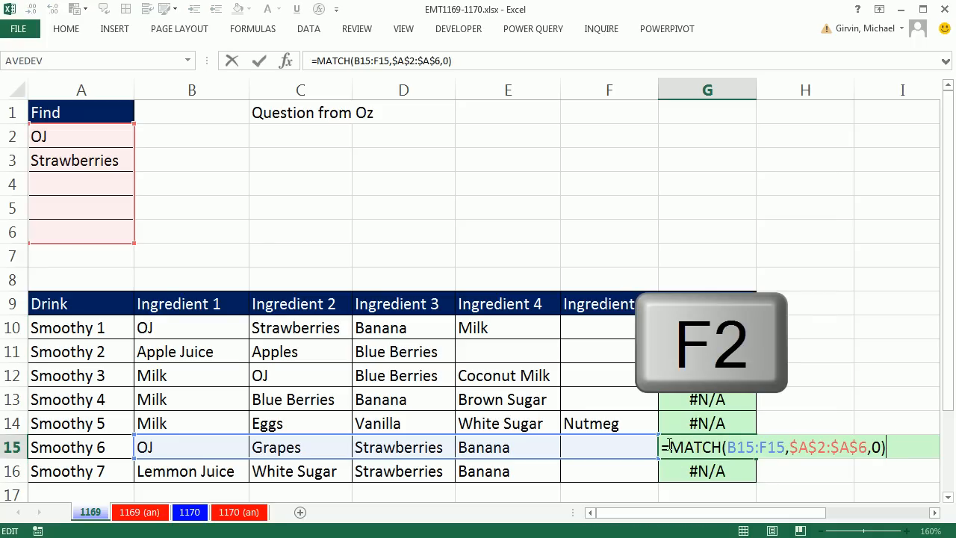
key(F9)
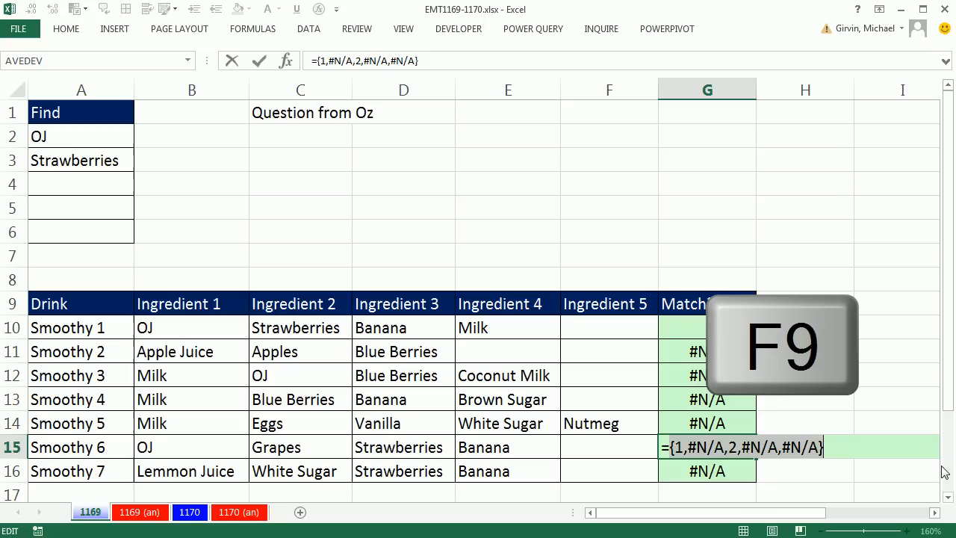
key(F9)
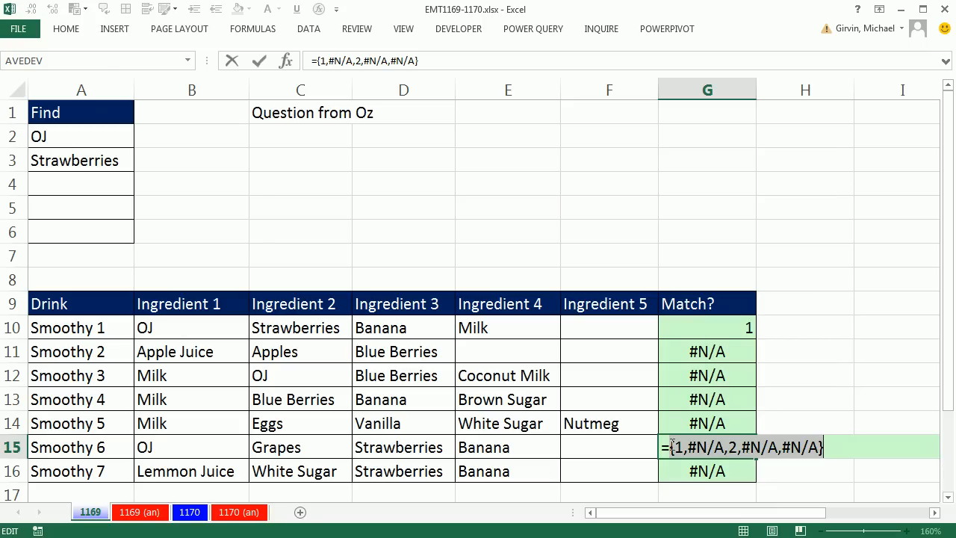
mouse_move(221, 218)
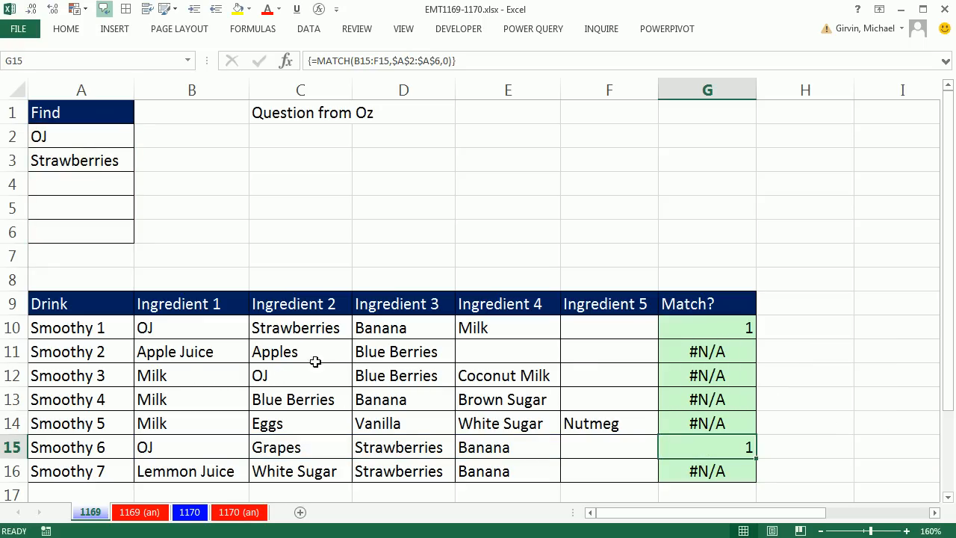
mouse_move(373, 360)
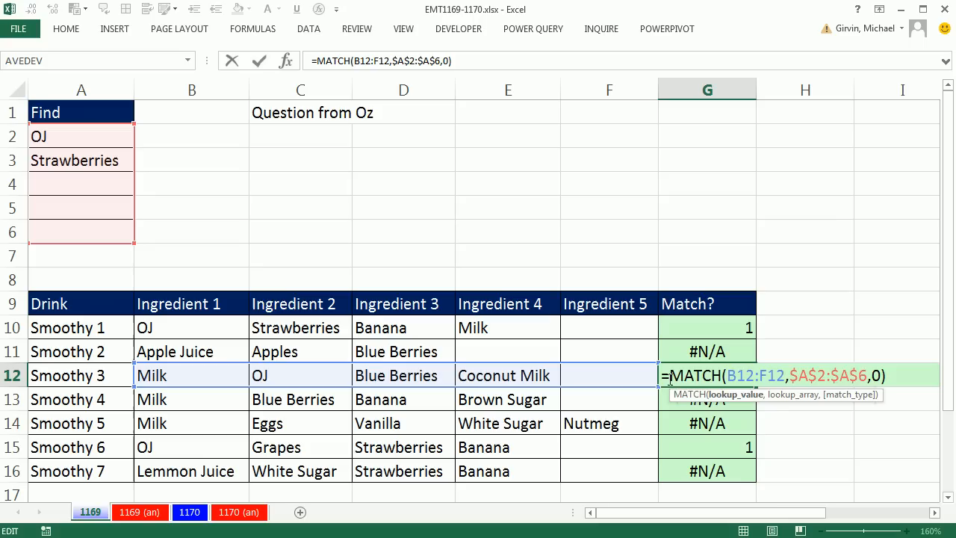
key(F9)
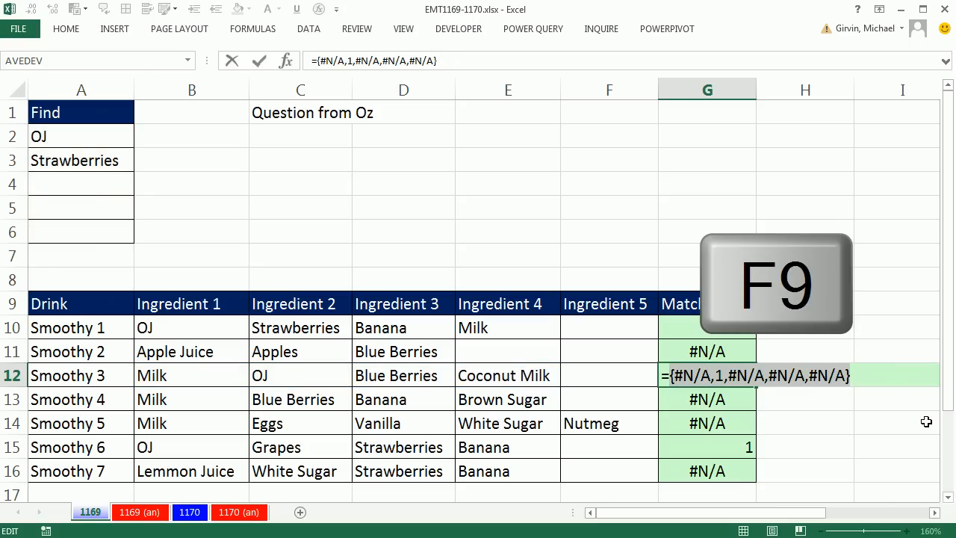
key(F9)
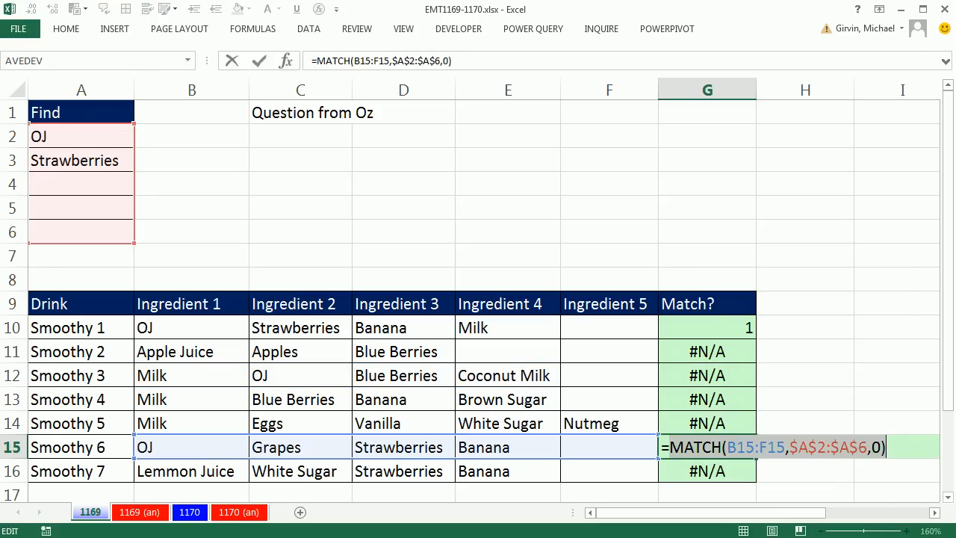
key(F9)
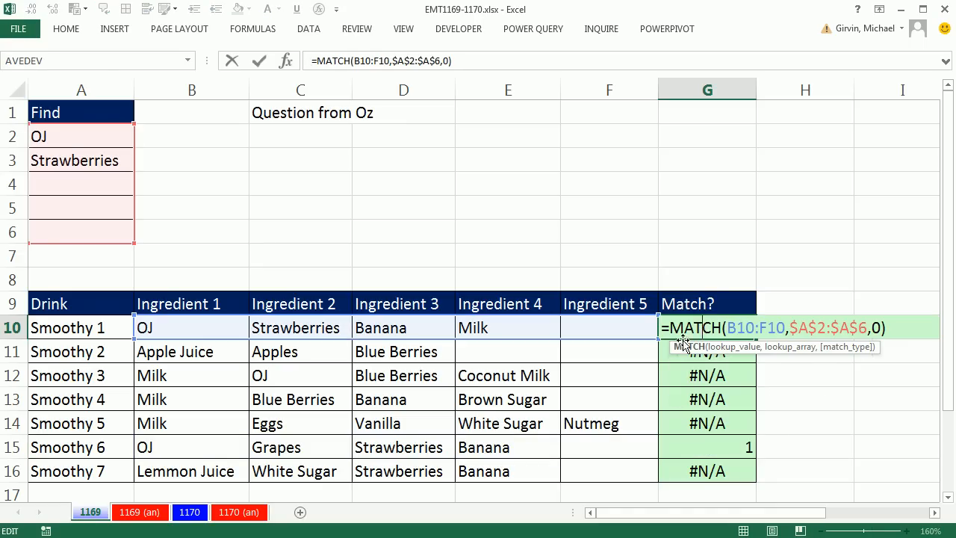
Wrap MATCH in COUNT as an array formula and fill down to G16, giving 2, 0, 1, 0, 0, 2, 1
text(co)
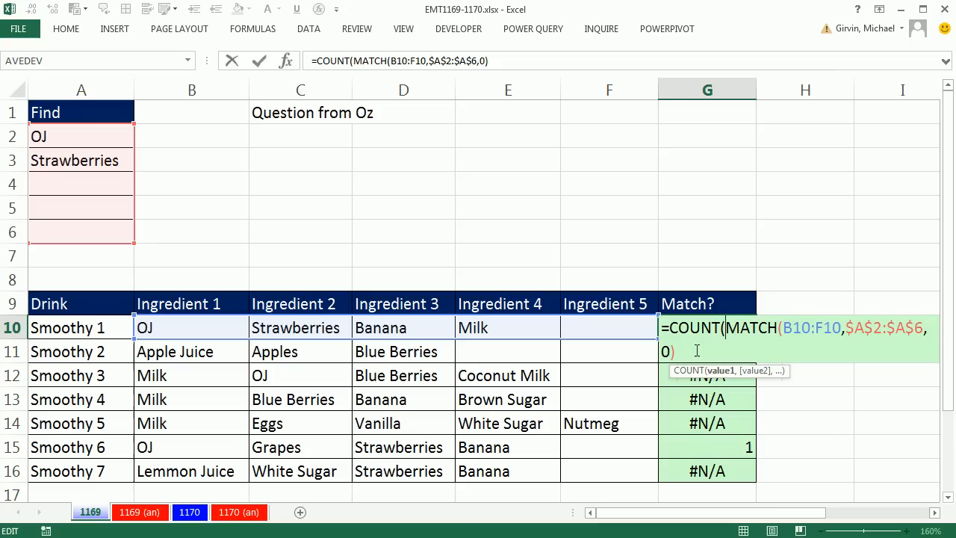
key(Ctrl+Shift+Enter)
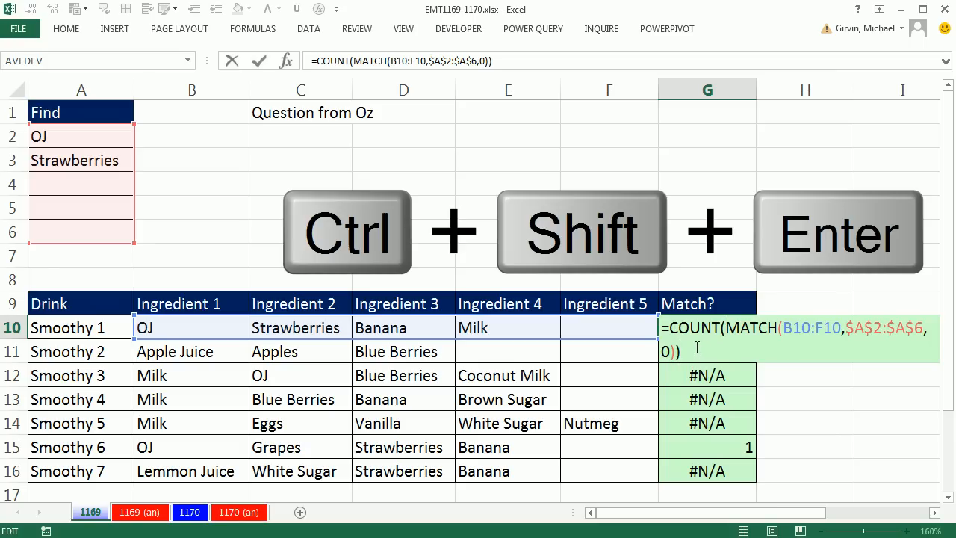
key(ctrl+shift+enter)
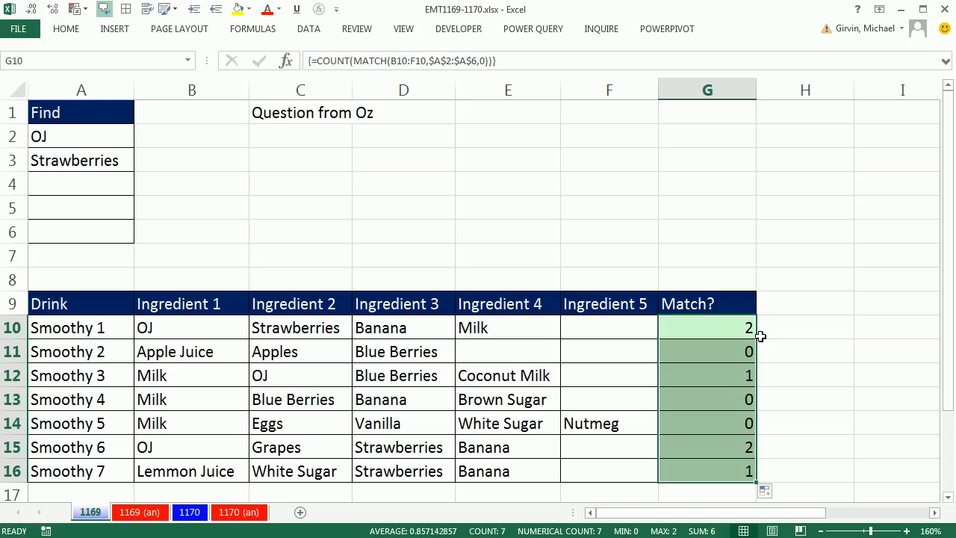
mouse_move(761, 460)
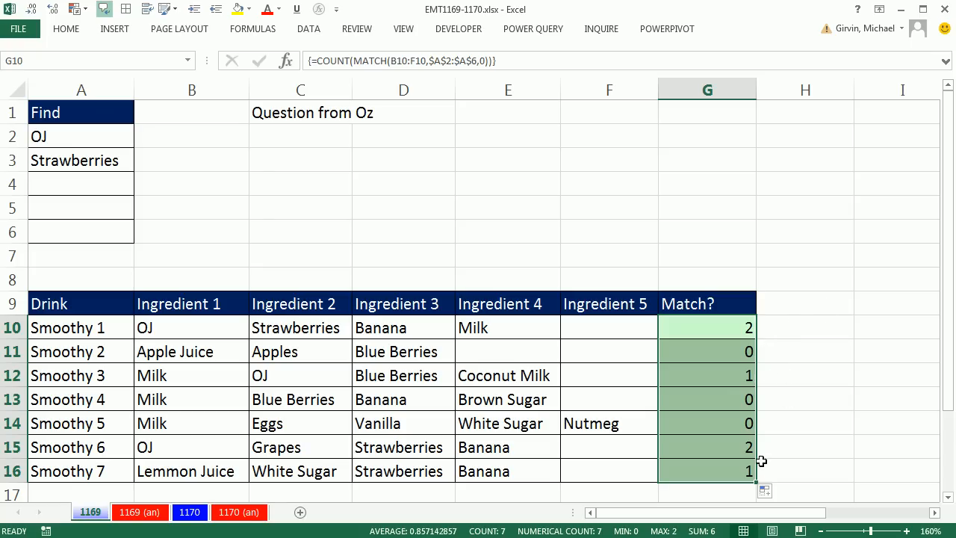
mouse_move(773, 500)
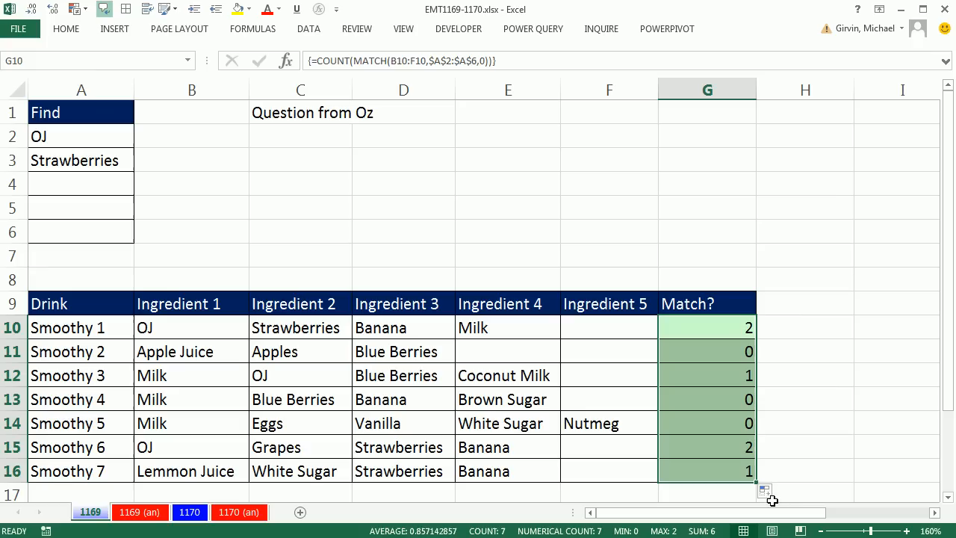
mouse_move(657, 396)
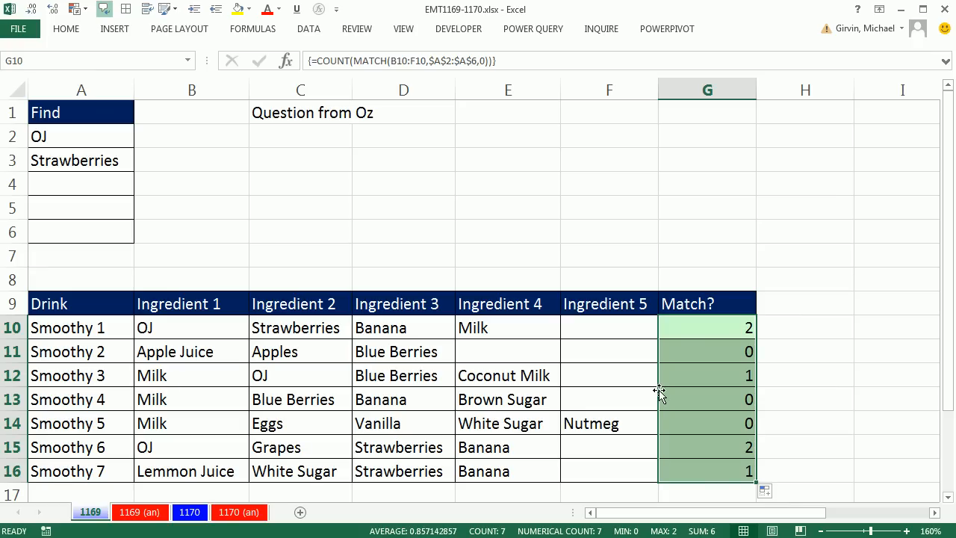
mouse_move(781, 319)
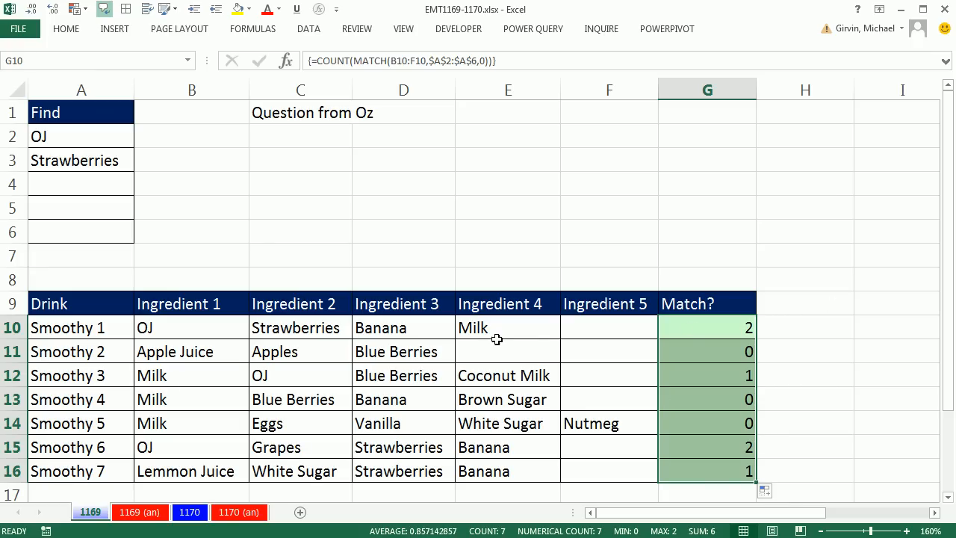
mouse_move(140, 258)
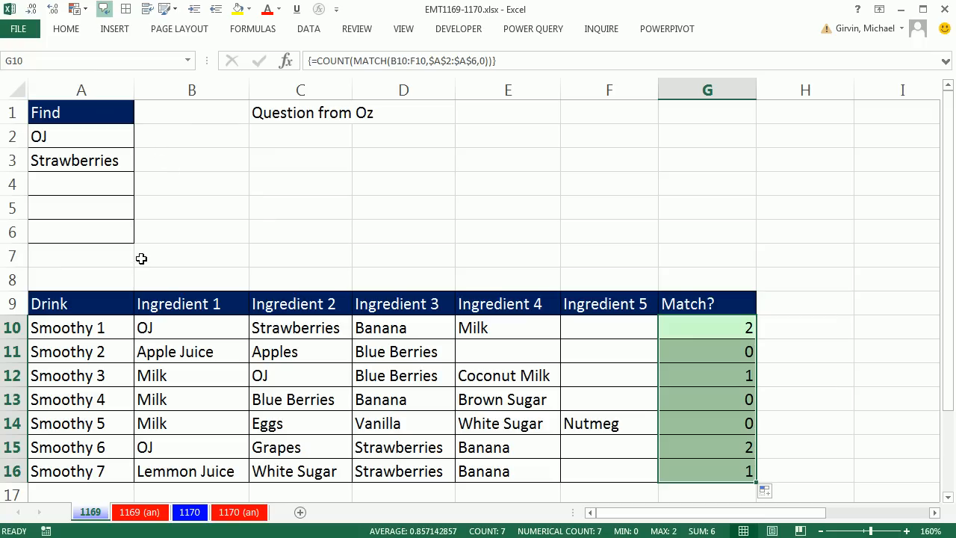
Compare COUNT(MATCH()) to COUNTA of the Find list and fill down, so only Smoothies 1 and 6 show TRUE
key(F2)
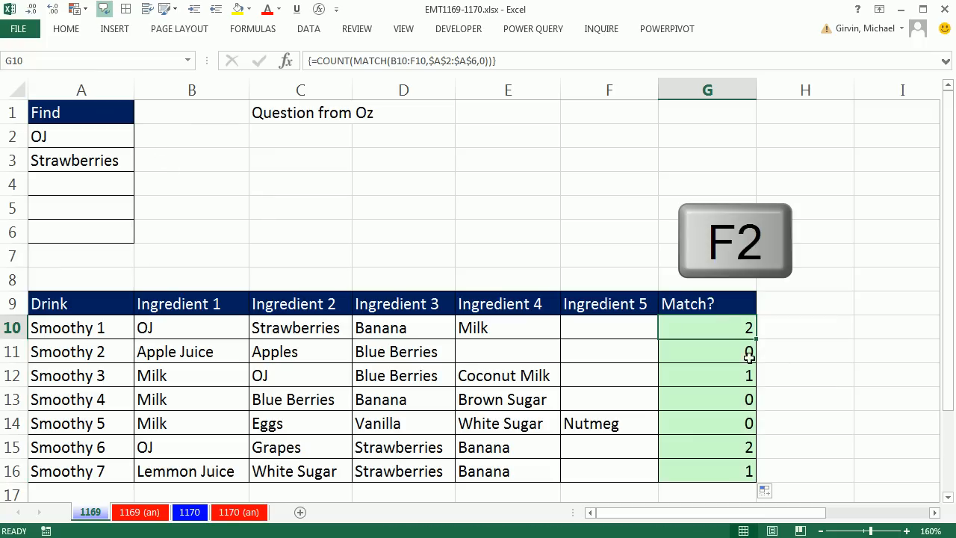
key(F2)
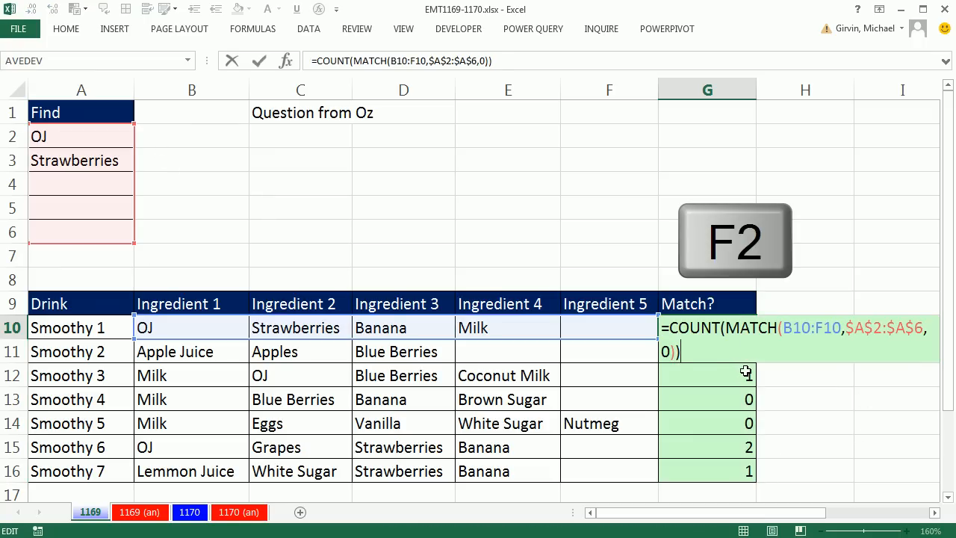
key(F2)
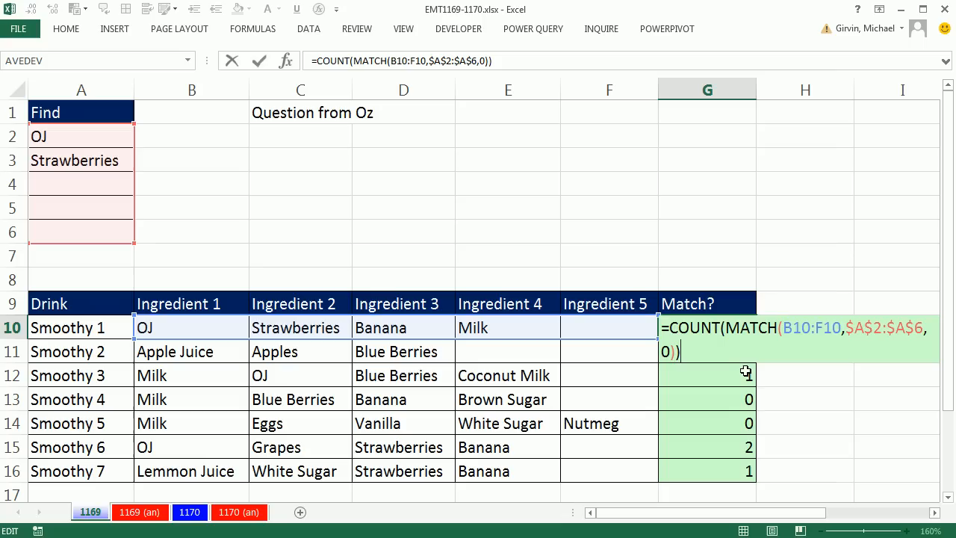
text(=)
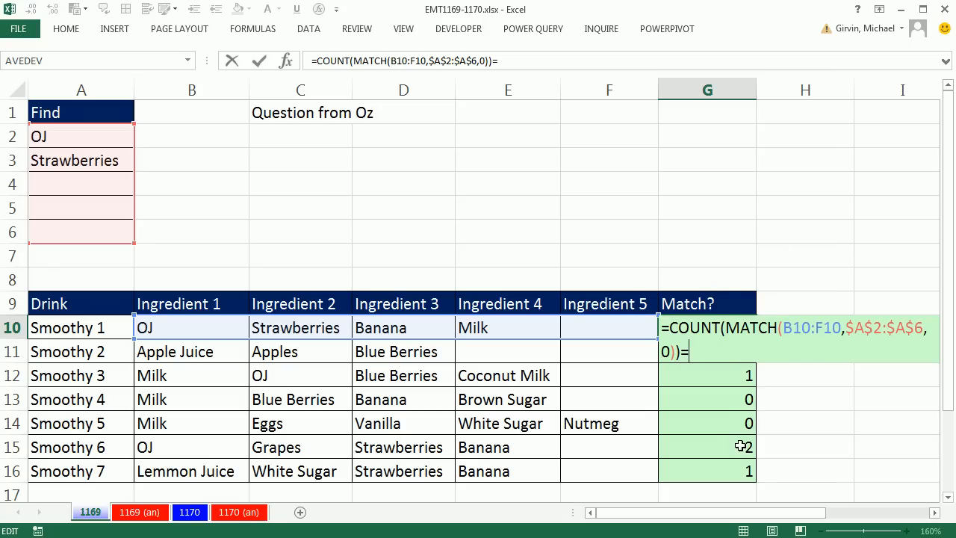
mouse_move(719, 407)
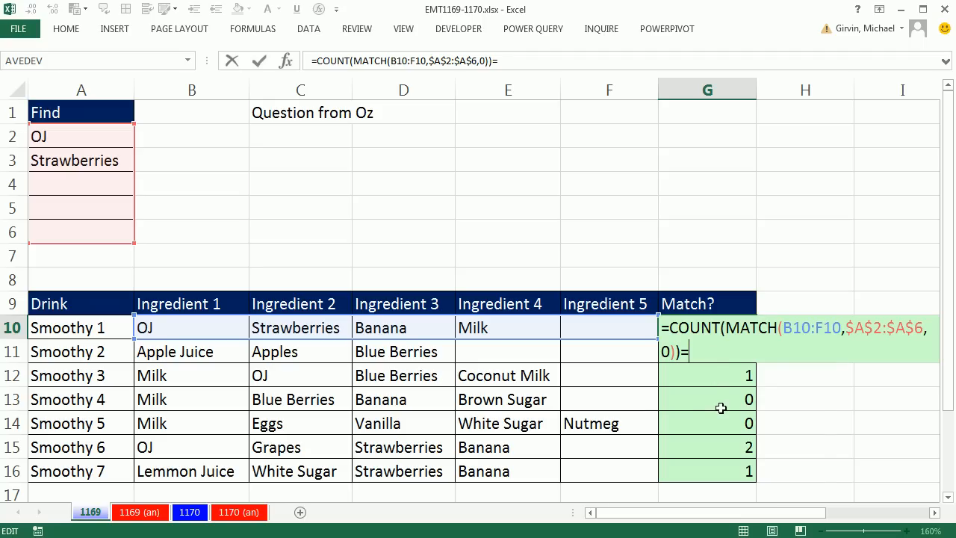
text(=count)
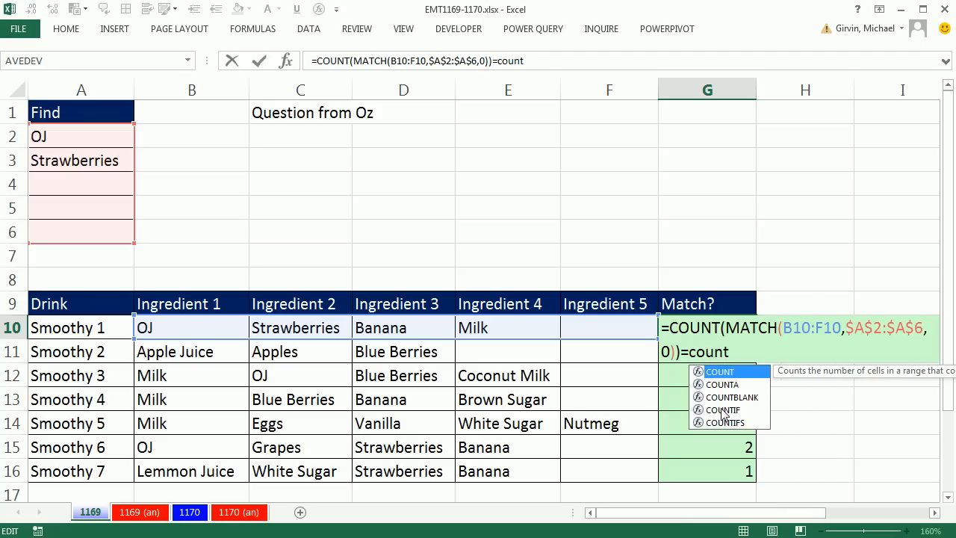
text(COUNTA($A$2:$A$6)
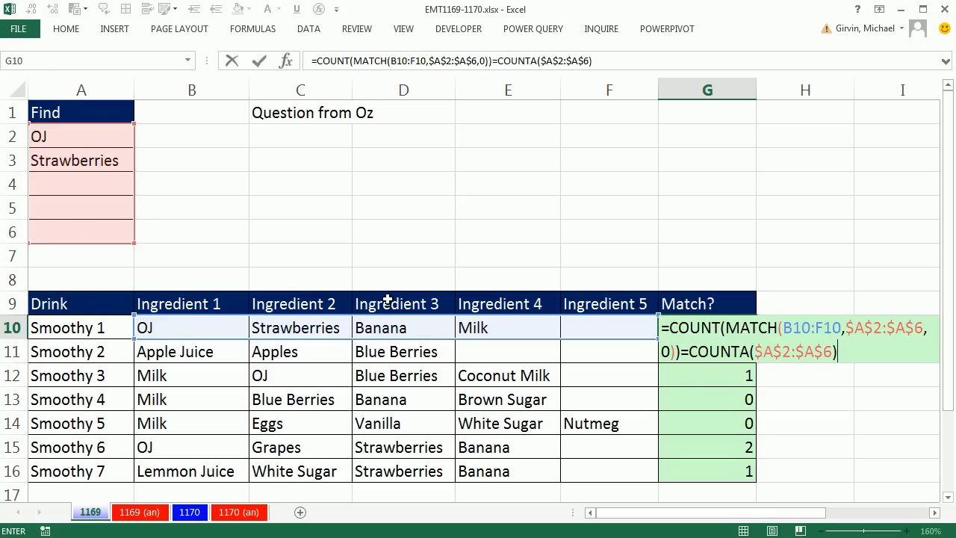
key(ctrl+shift+enter)
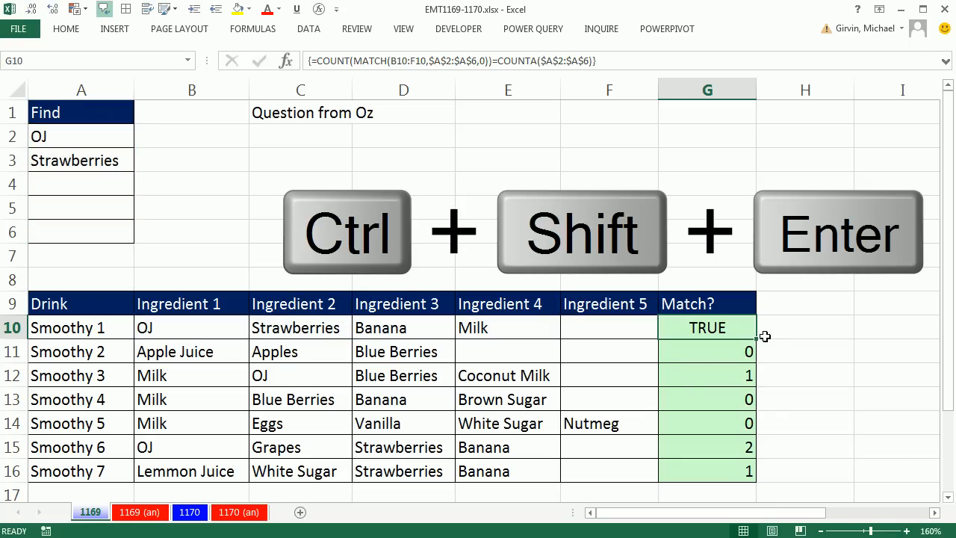
key(Ctrl+Shift+Enter)
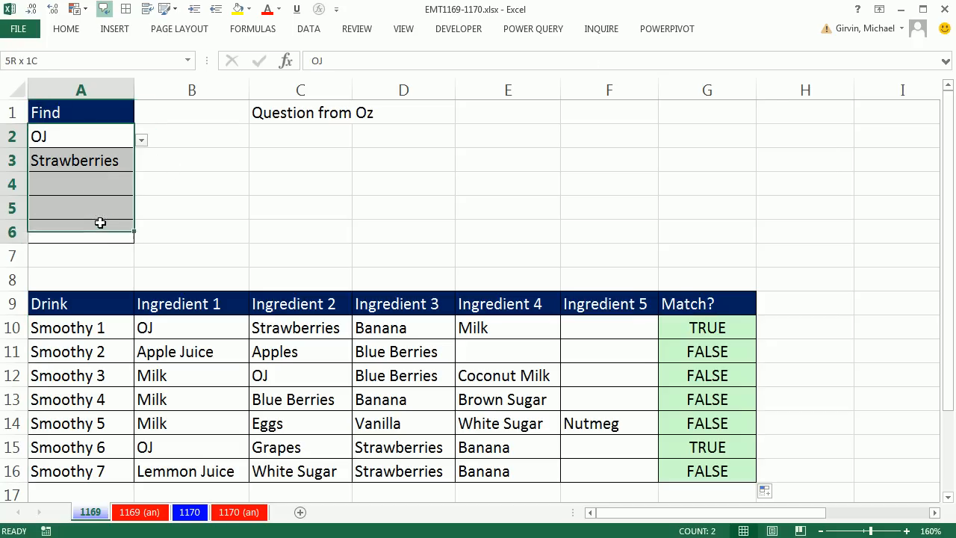
Clear the Find ingredients A2:A6, making every smoothie's Match? show TRUE
key(Delete)
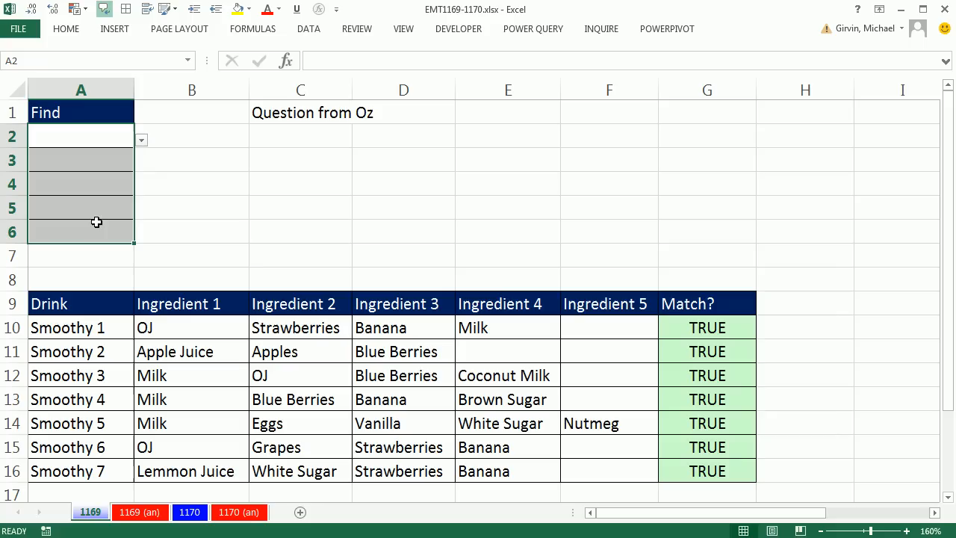
mouse_move(722, 351)
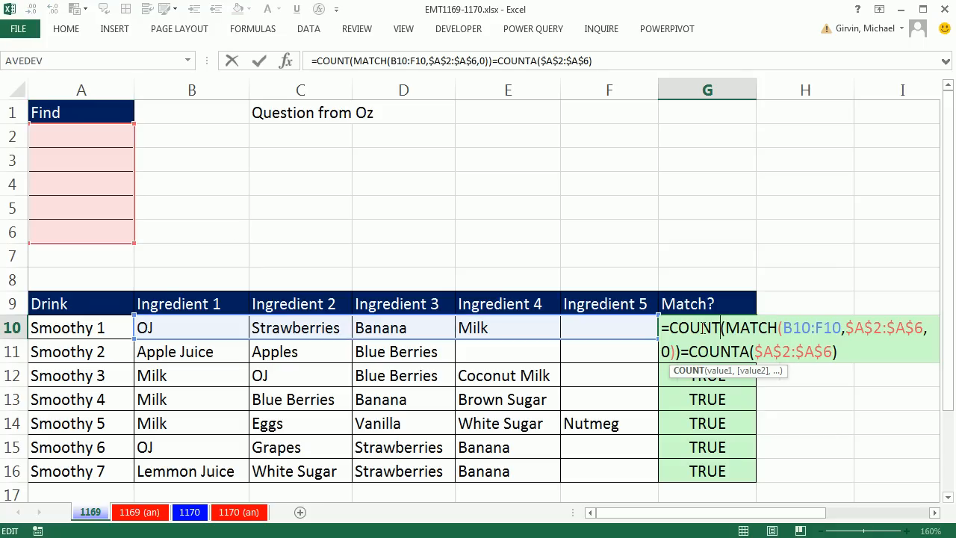
mouse_move(625, 335)
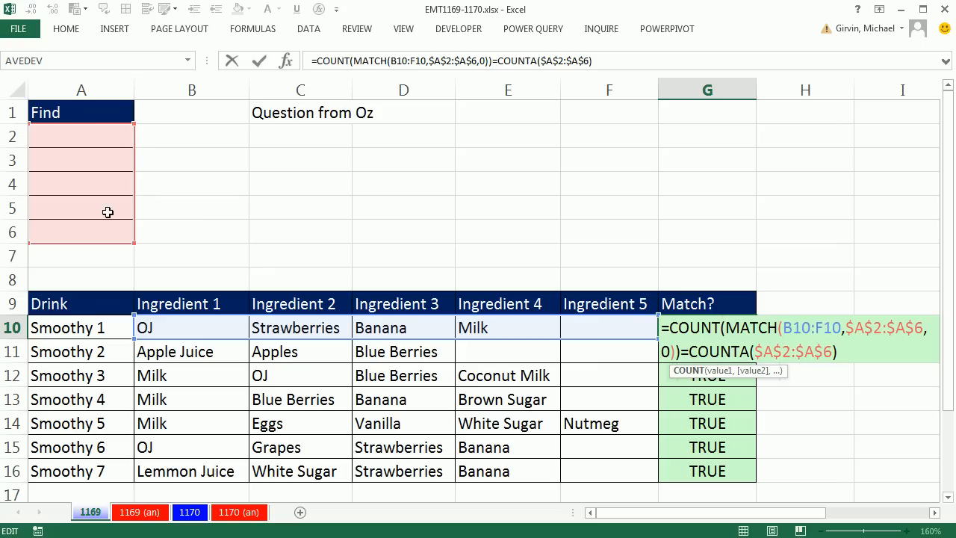
mouse_move(863, 364)
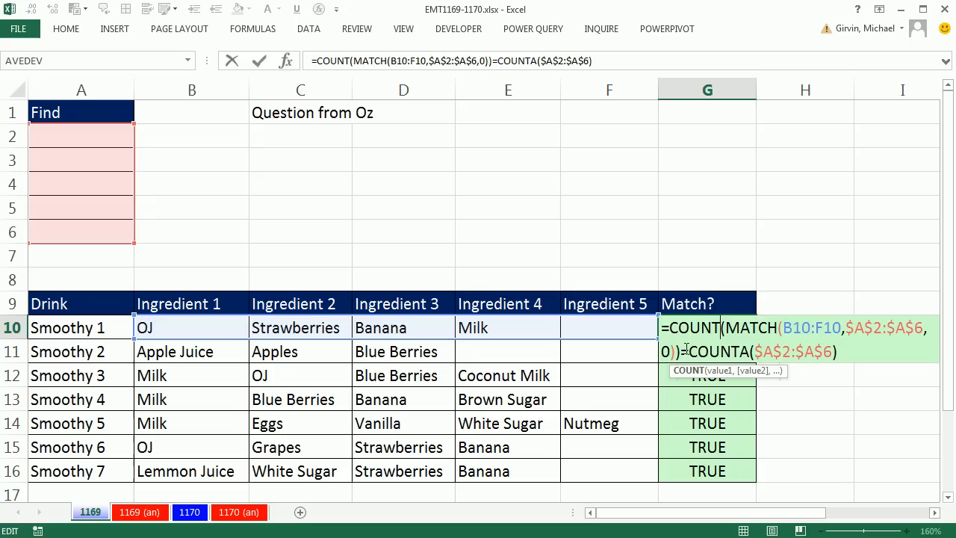
mouse_move(818, 353)
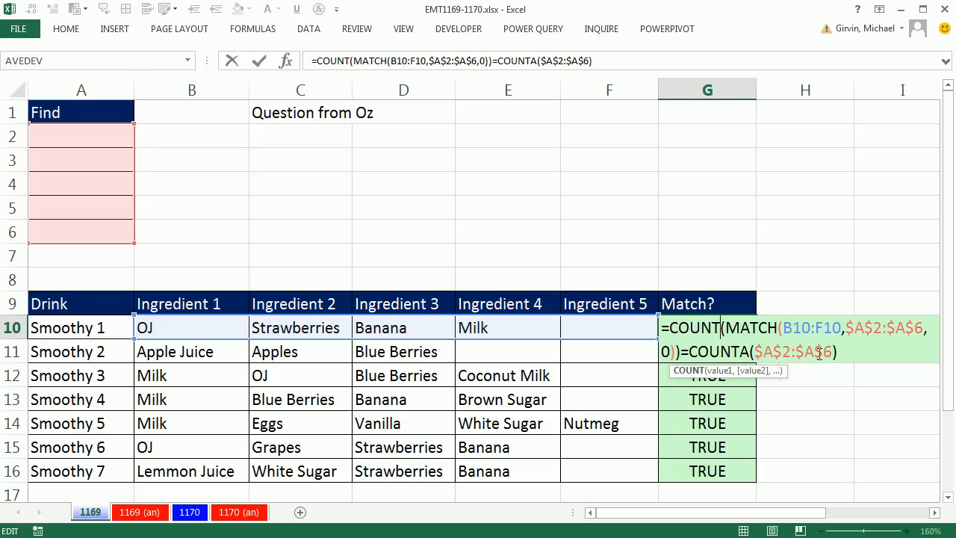
mouse_move(167, 106)
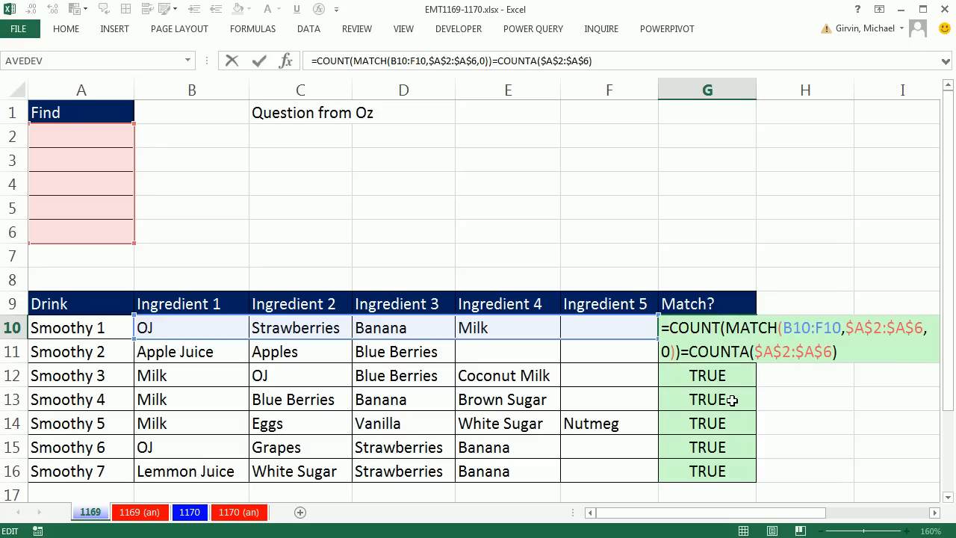
Wrap the formula in IF(COUNTA($A$2:$A$6)>0, ...) and fill down to G16 so all smoothies show FALSE
text(IF(cou)
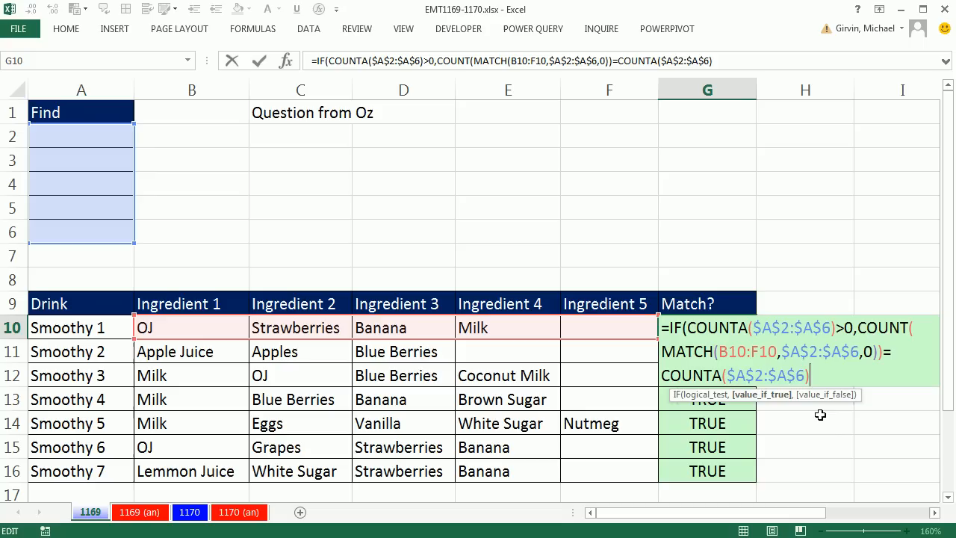
text(,fal)
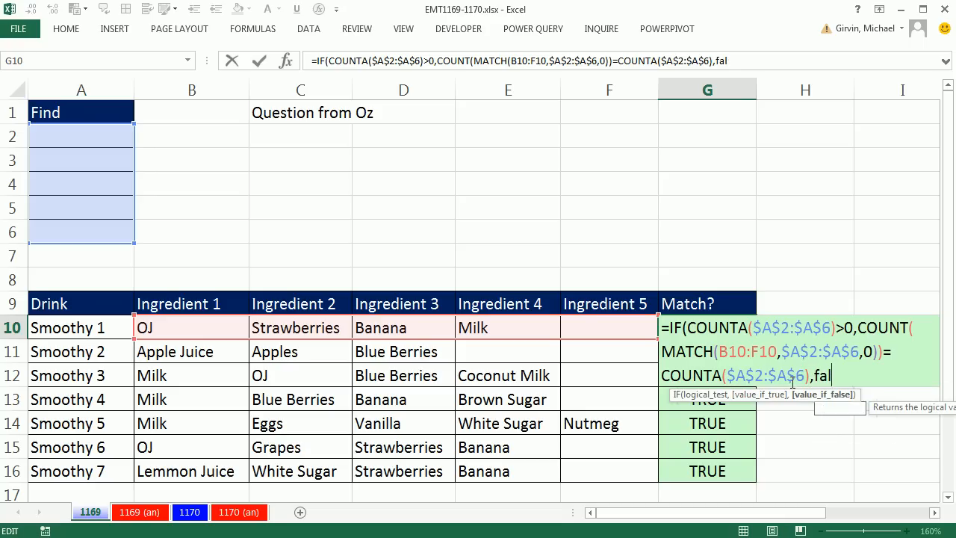
text(se)
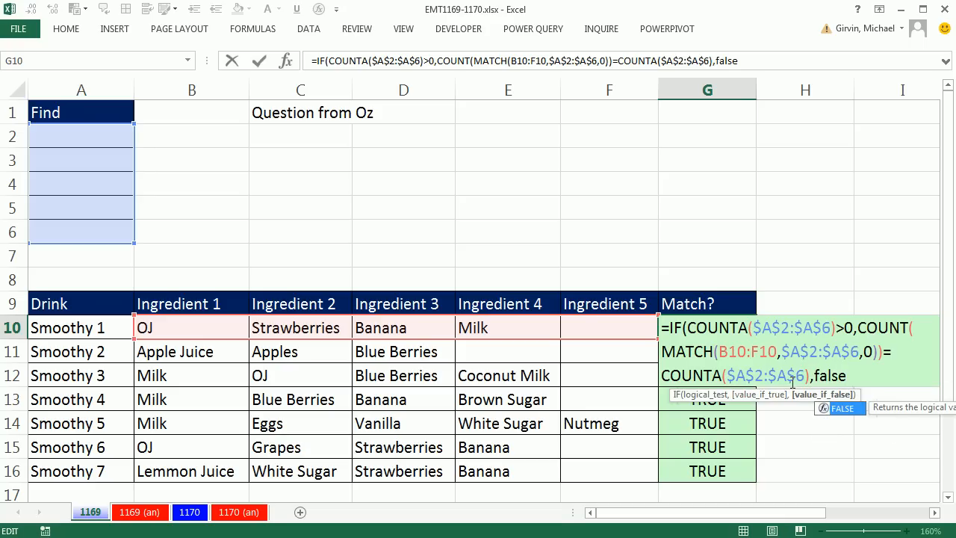
key(BackSpace)
text())
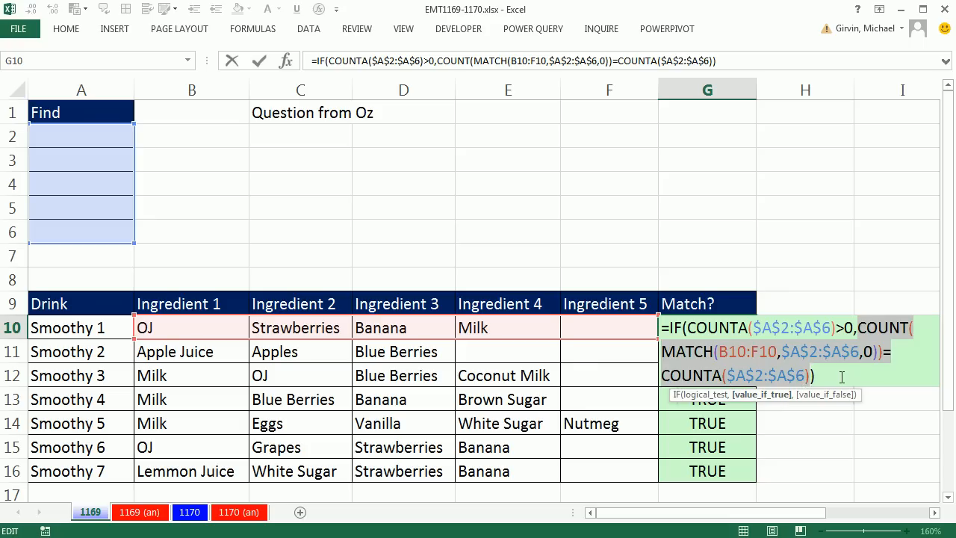
key(ctrl+shift+enter)
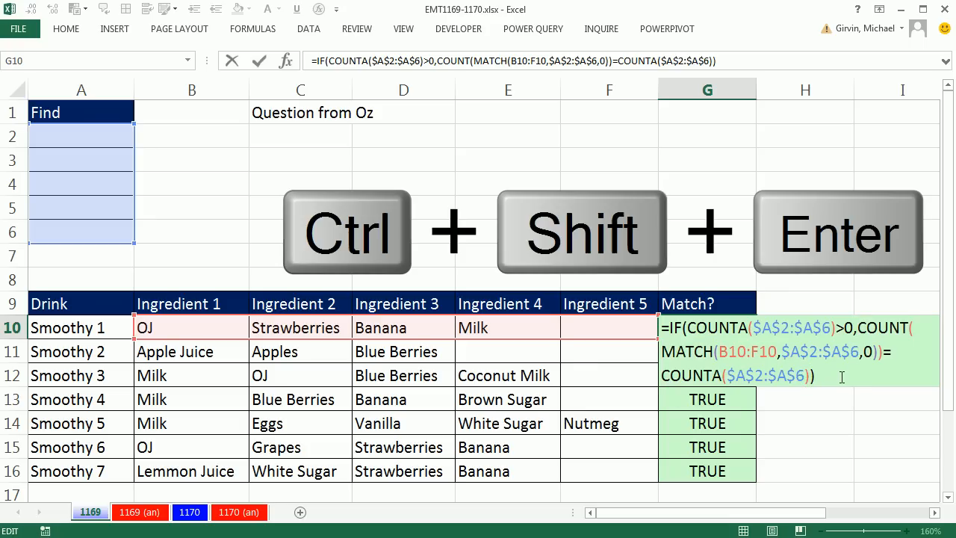
key(ctrl+shift+enter)
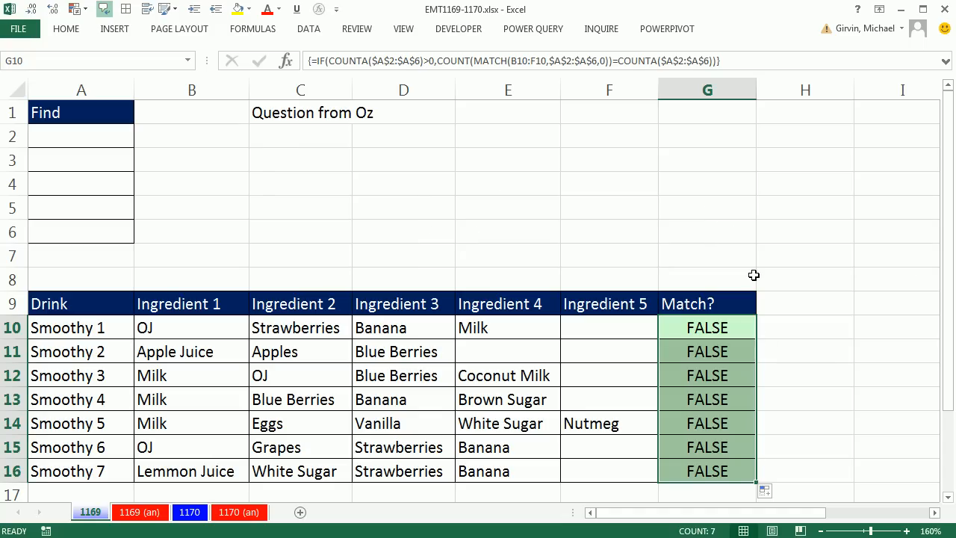
Pick Banana and Milk from the Find dropdowns so only Smoothy 1 and Smoothy 4 show TRUE
click(80, 136)
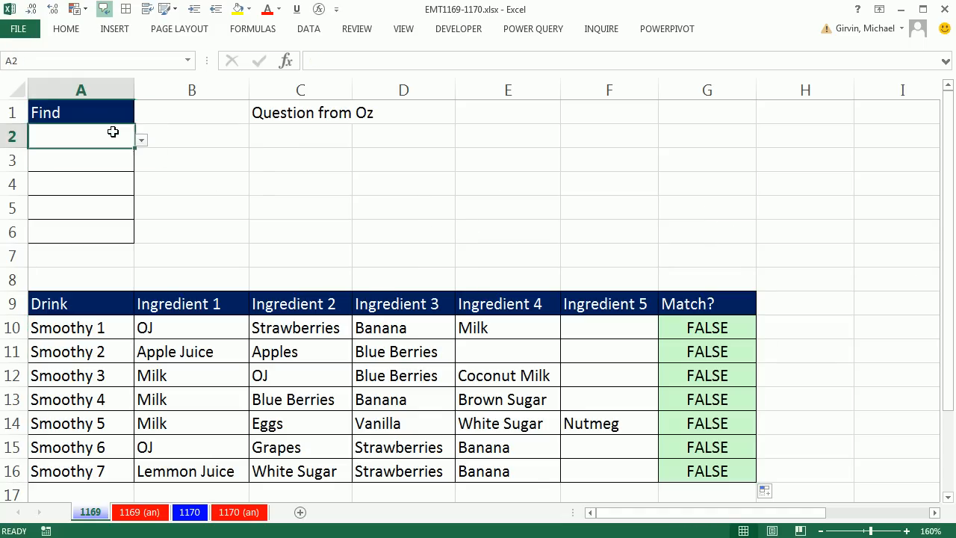
click(140, 141)
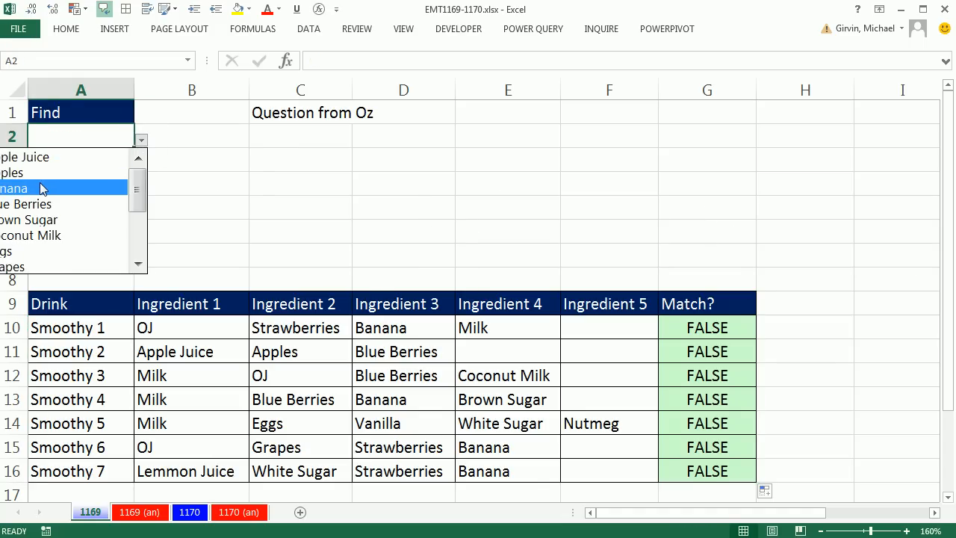
click(37, 188)
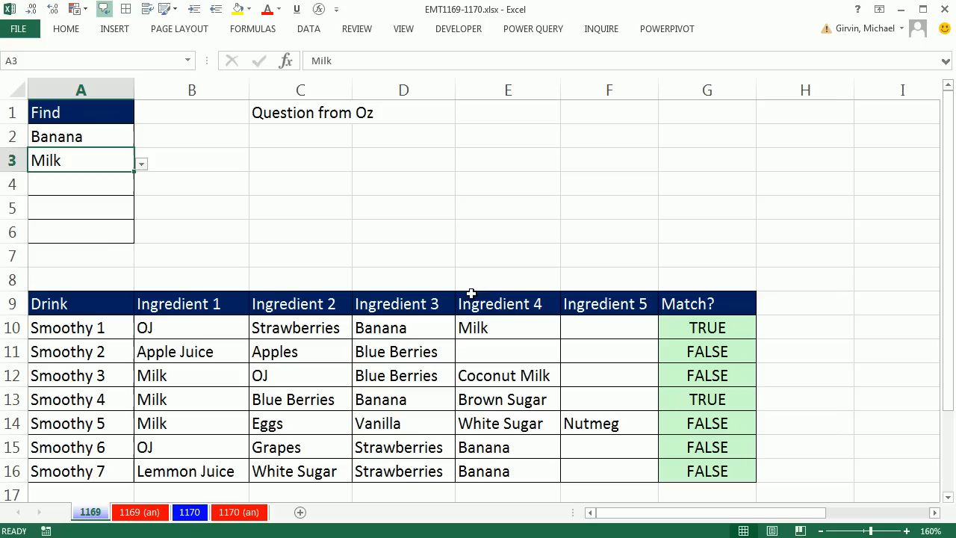
mouse_move(502, 349)
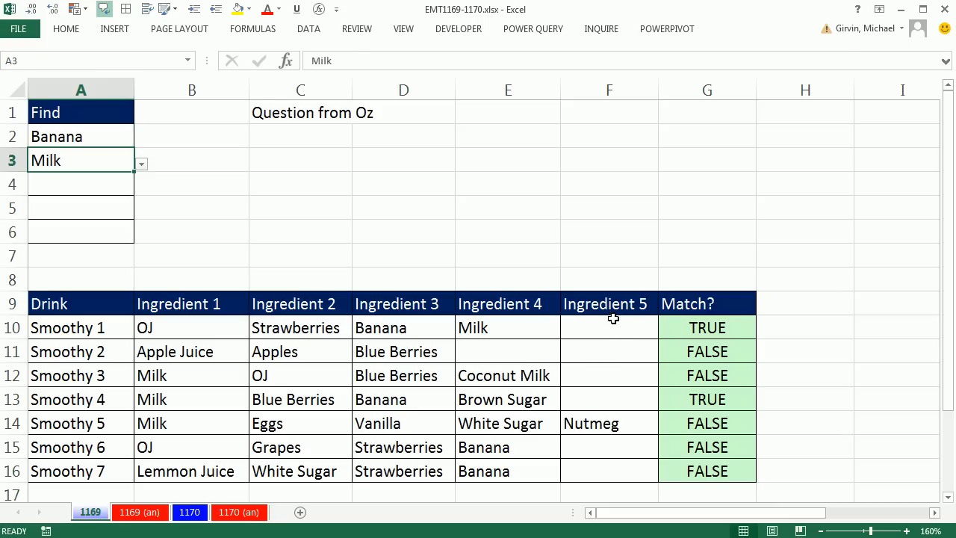
click(609, 304)
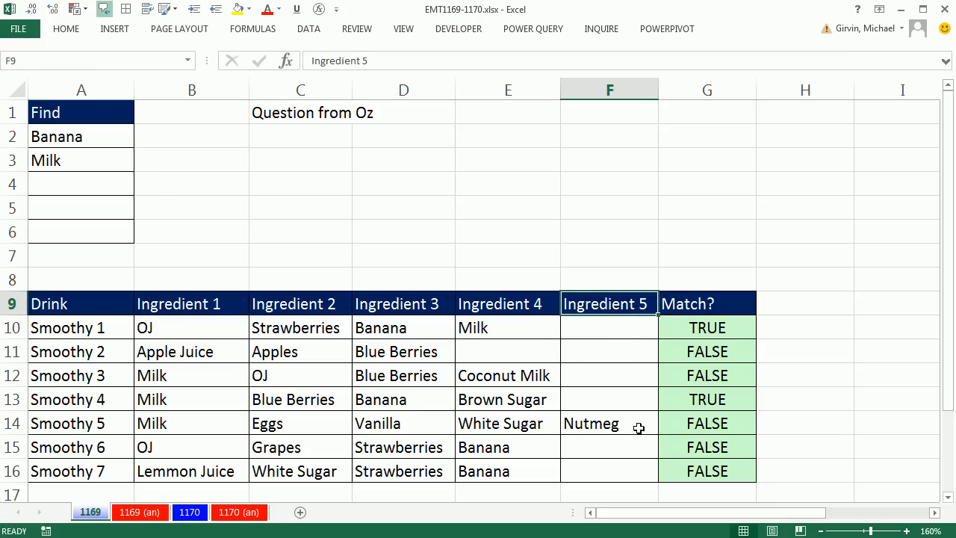
mouse_move(374, 413)
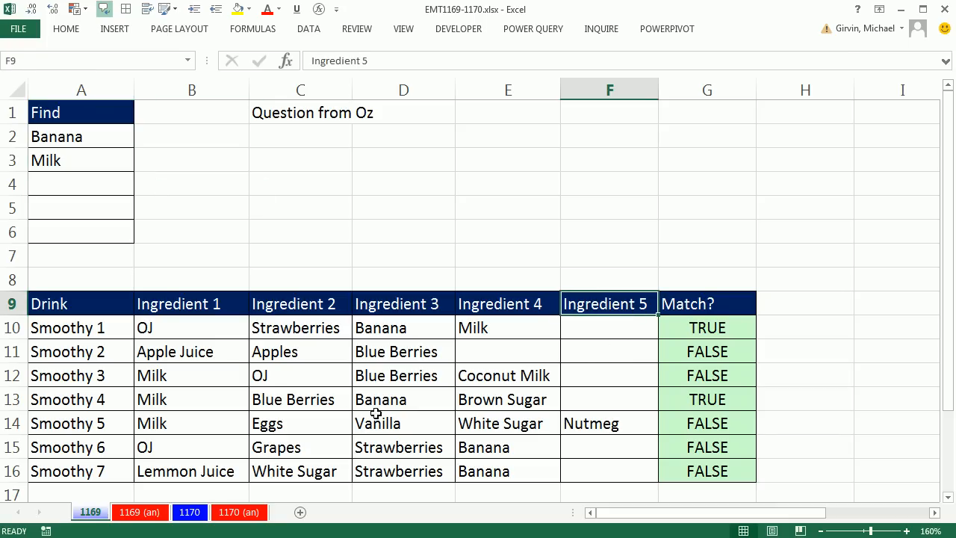
click(293, 399)
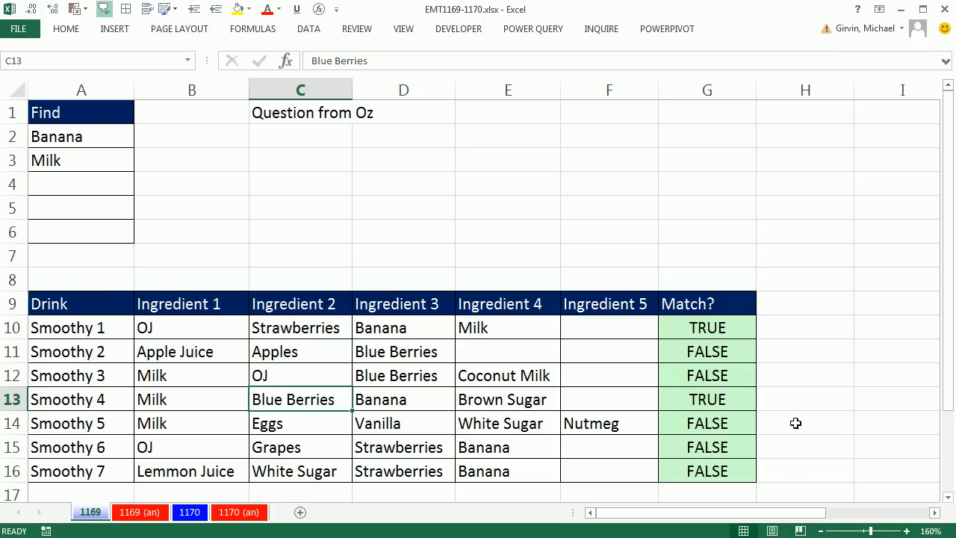
click(307, 30)
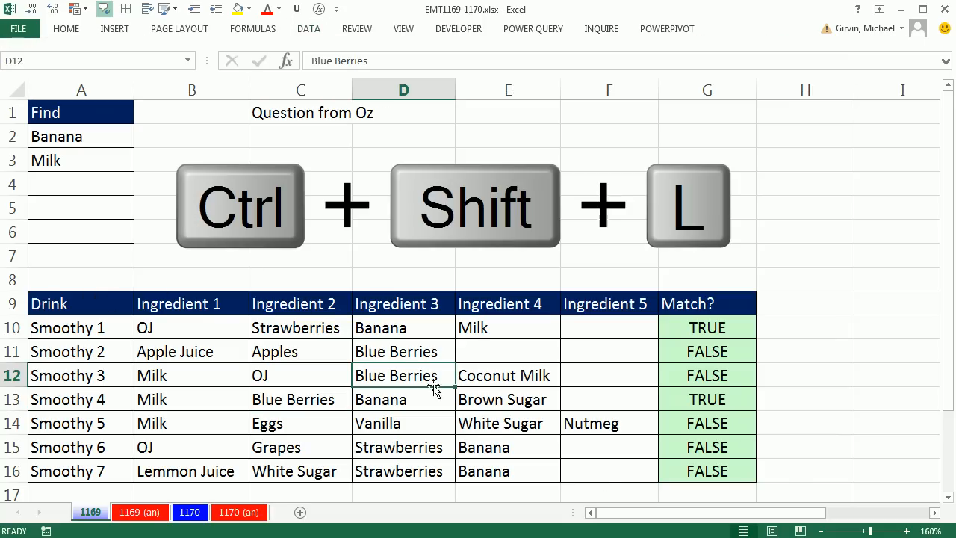
Add AutoFilter with Ctrl+Shift+L, show only Match? TRUE rows, then restore all seven smoothies
key(ctrl+shift+l)
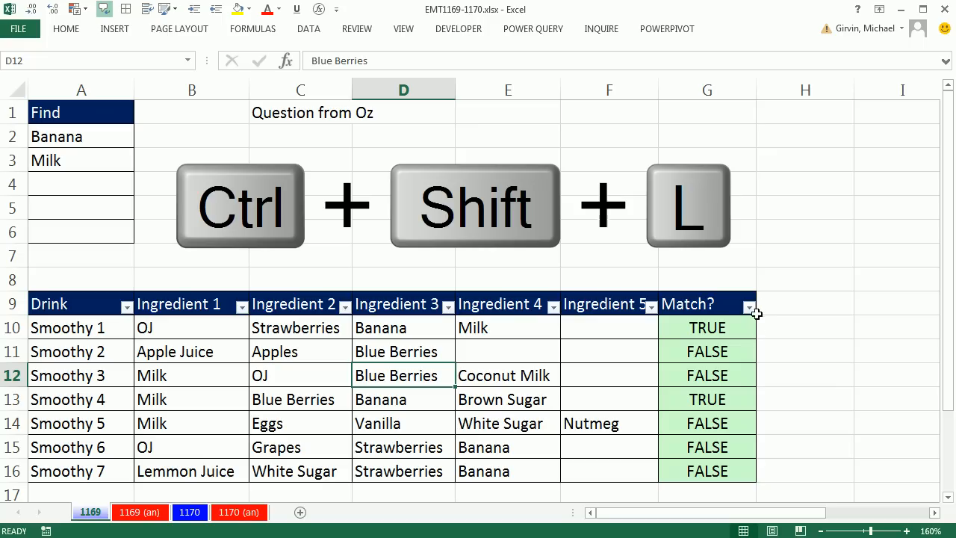
click(749, 304)
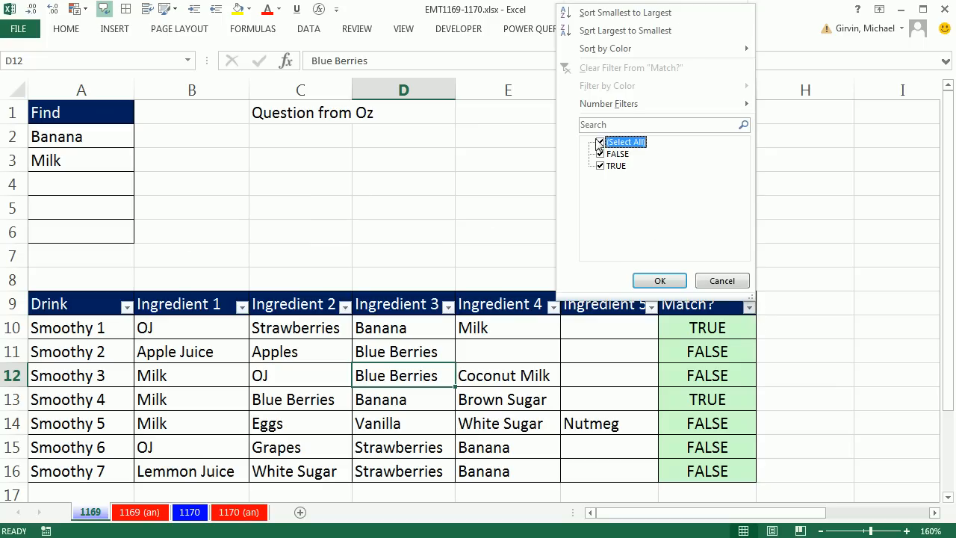
click(658, 281)
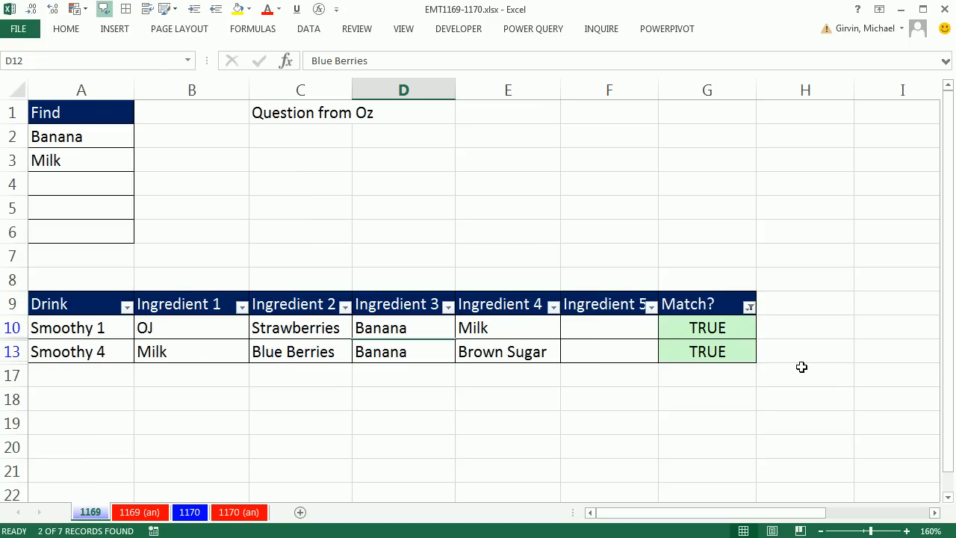
click(508, 327)
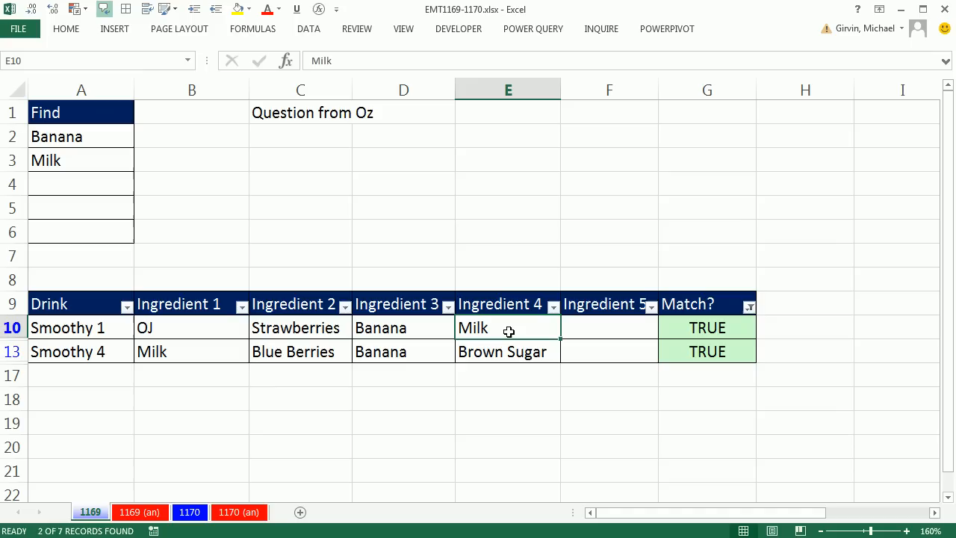
key(Ctrl+Shift+L)
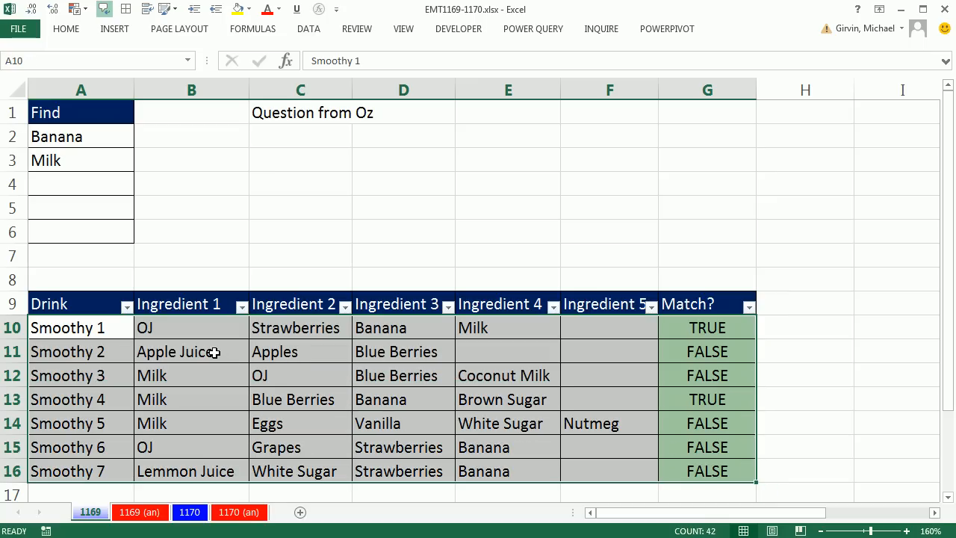
mouse_move(510, 341)
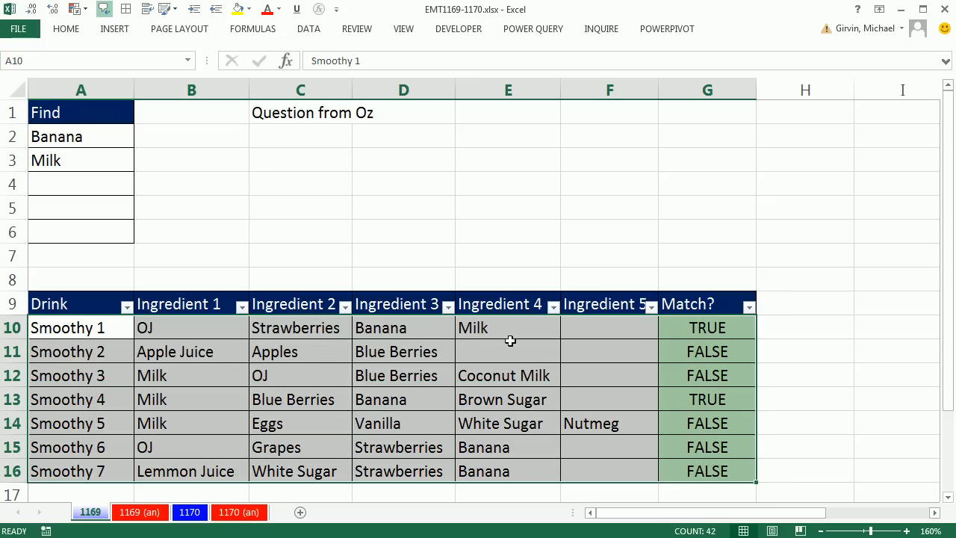
mouse_move(176, 330)
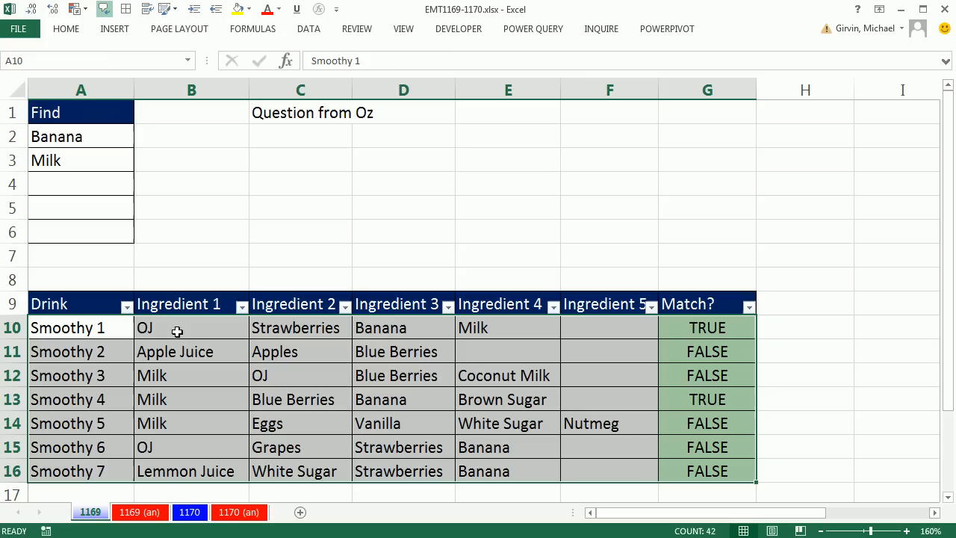
Begin a New Rule under Conditional Formatting for A10:G16 using a formula to determine cells to format
click(545, 65)
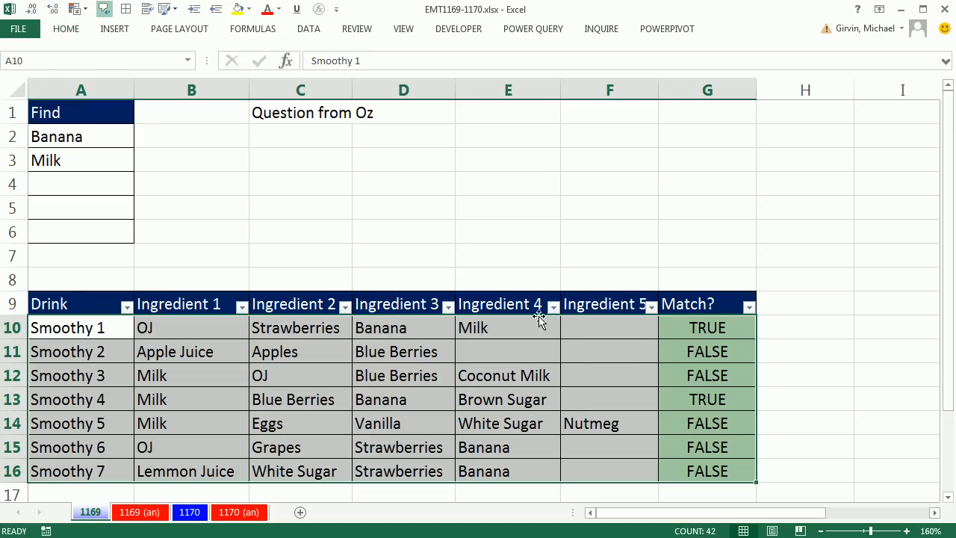
key(Alt)
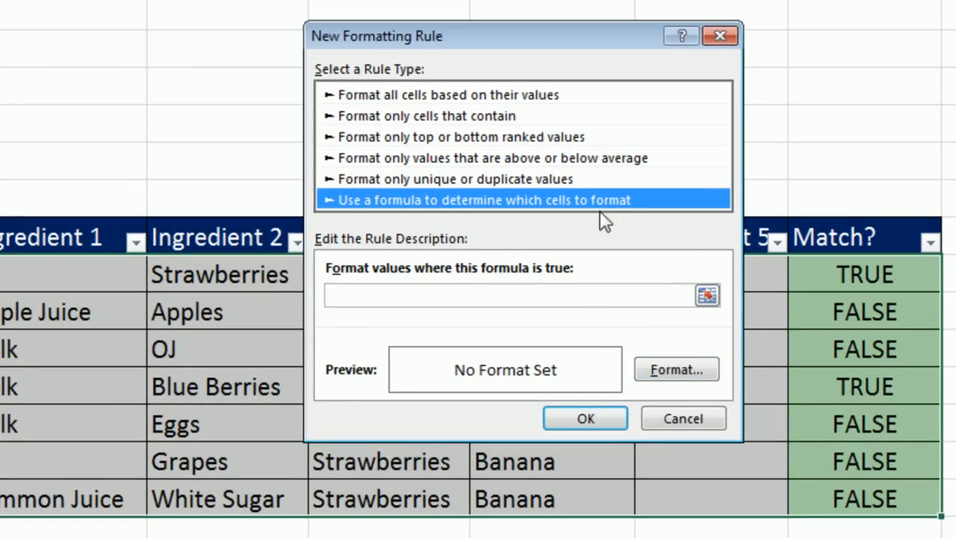
key(Tab)
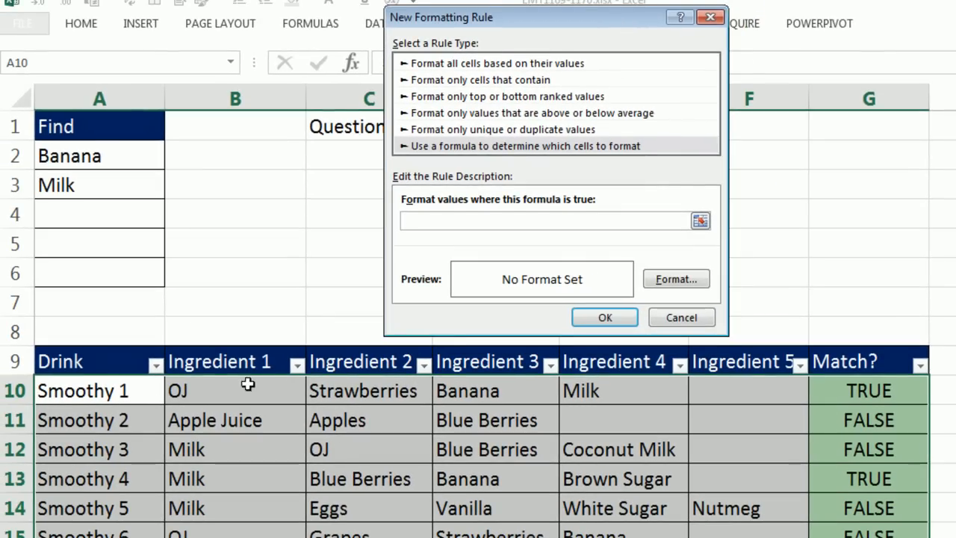
mouse_move(836, 363)
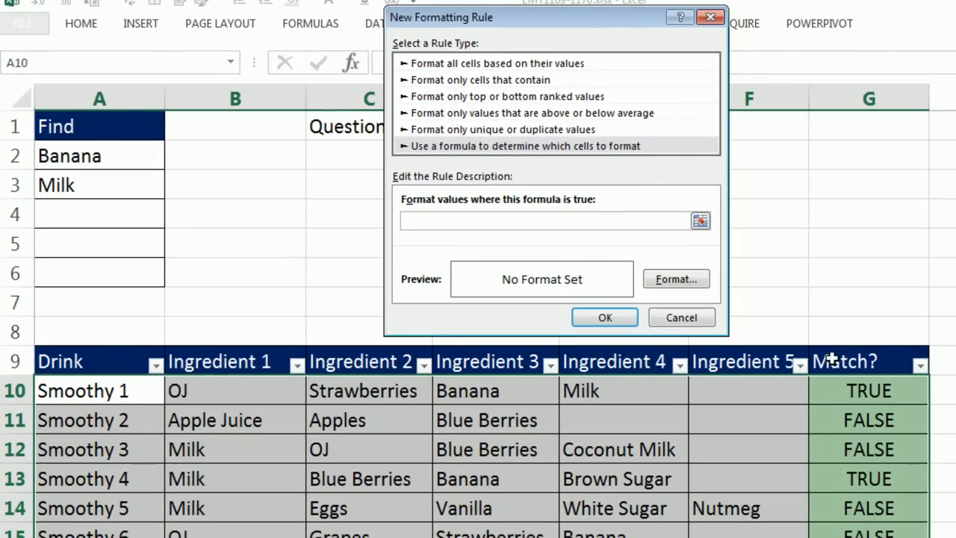
mouse_move(309, 277)
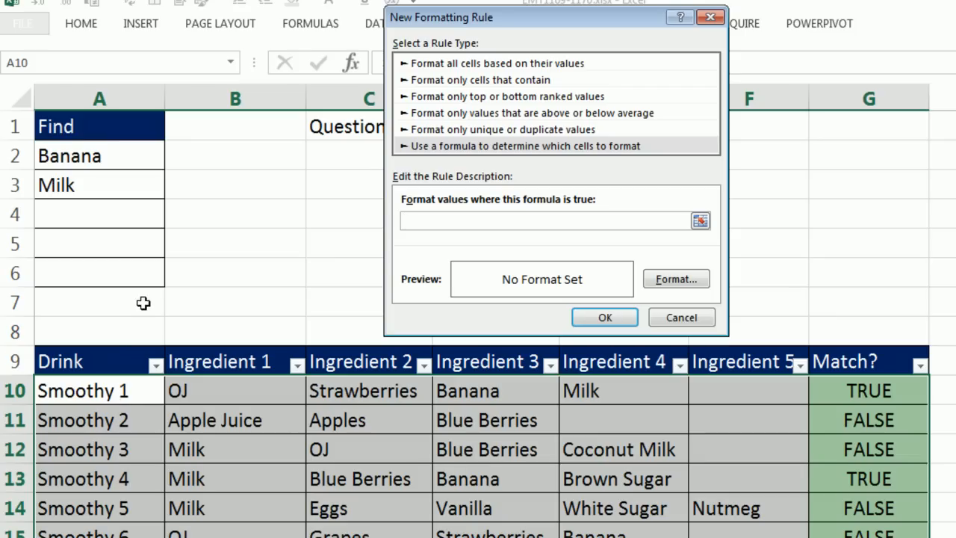
Set the rule formula to =$G10=true with only the Match? column locked
click(541, 221)
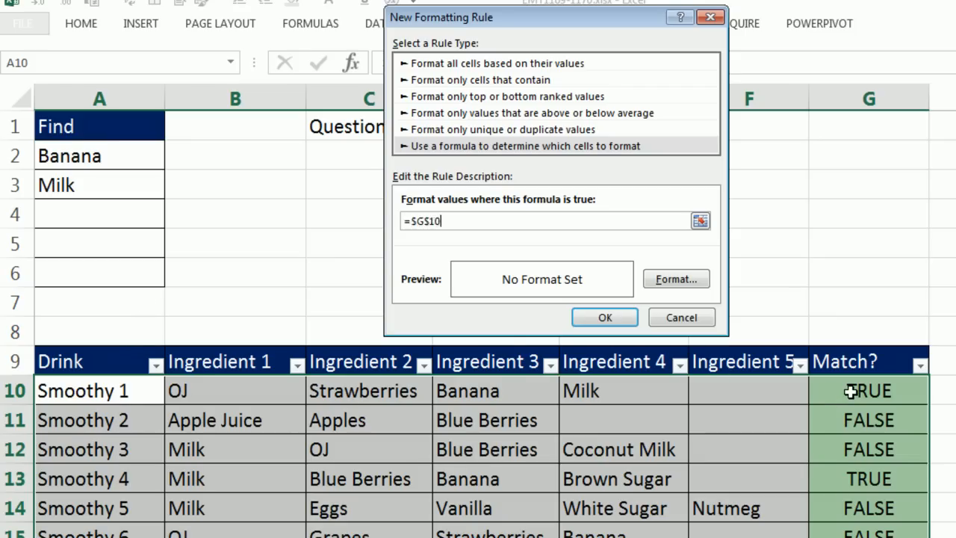
click(869, 390)
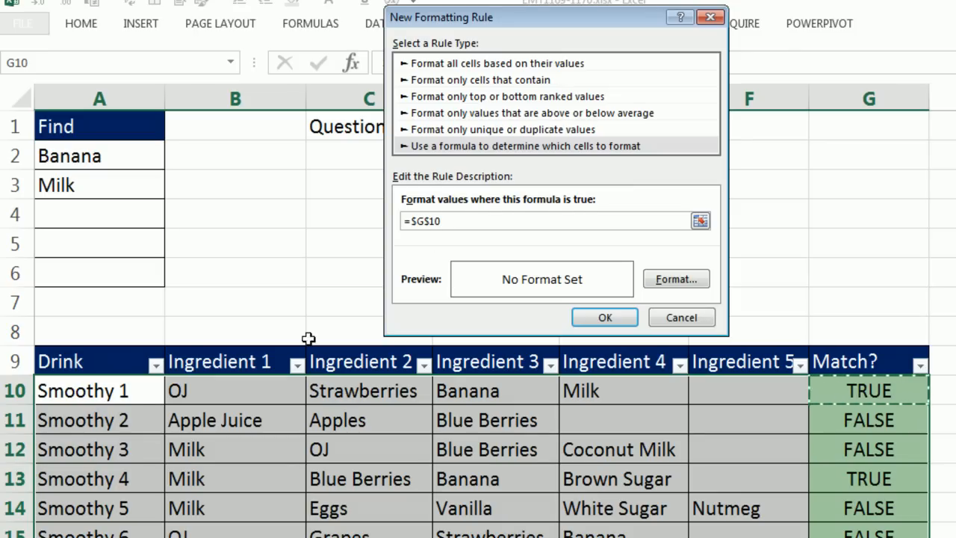
mouse_move(785, 386)
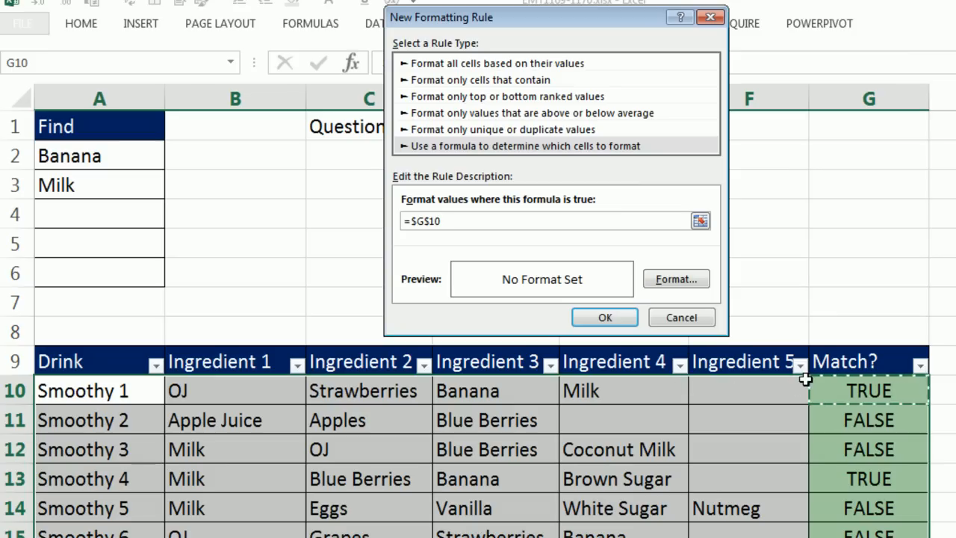
mouse_move(875, 424)
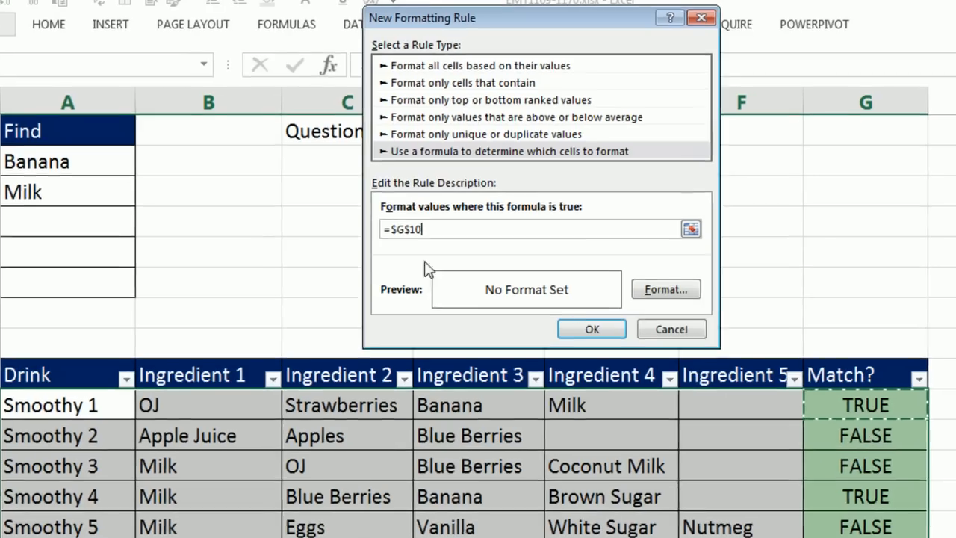
key(F4)
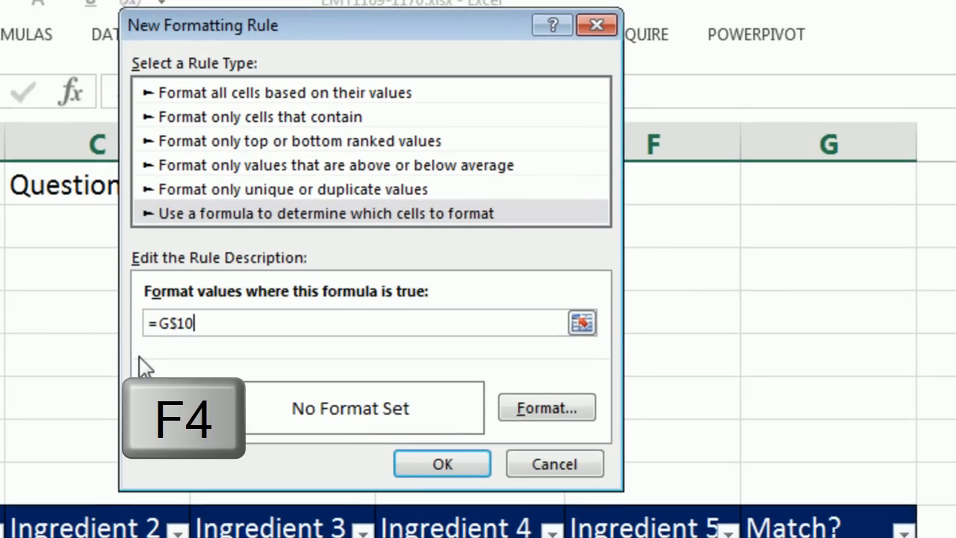
key(F4)
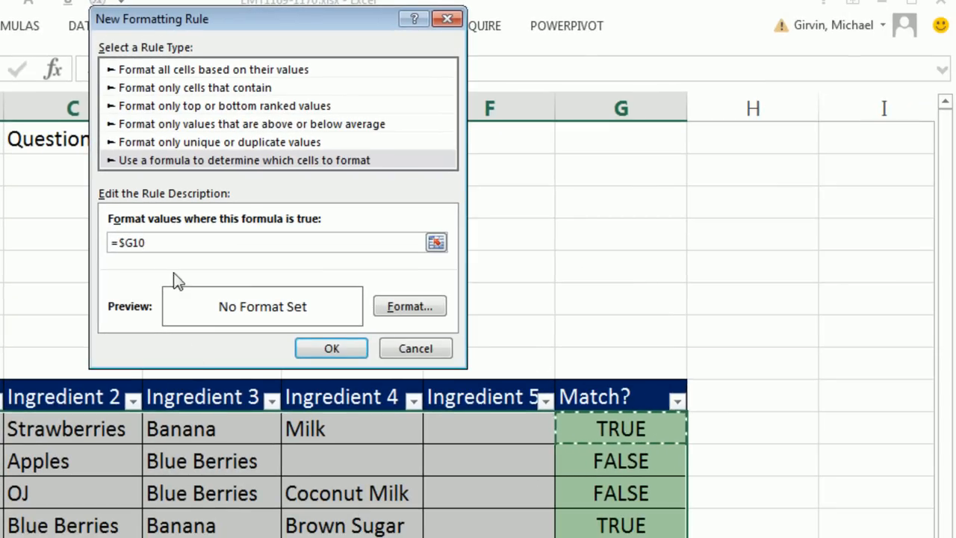
text(=tr)
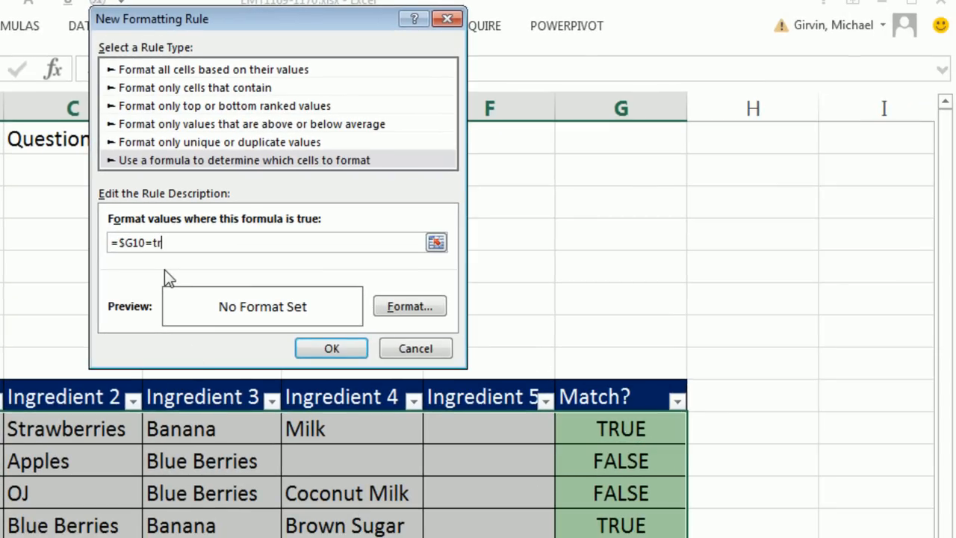
text(ue)
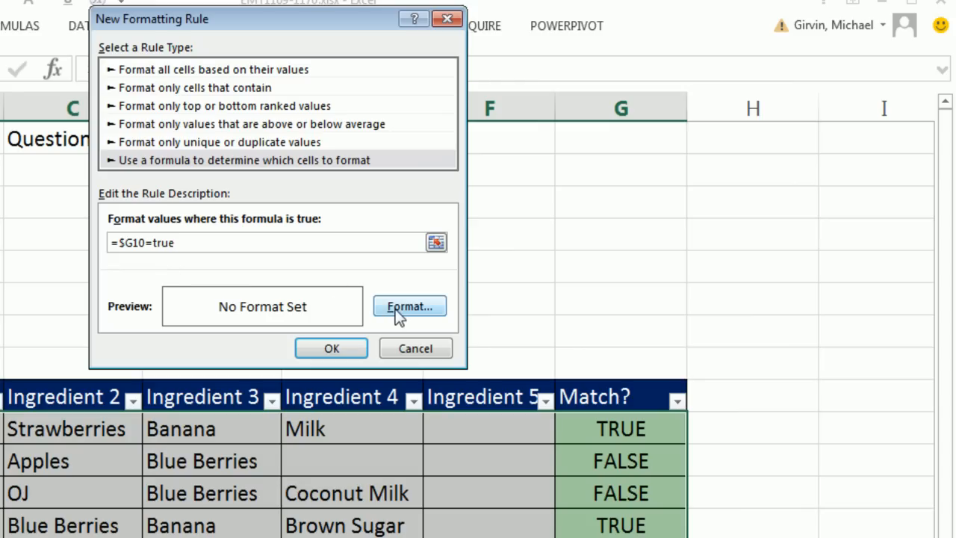
Give the rule a yellow fill and confirm it so matching smoothie rows highlight
click(409, 305)
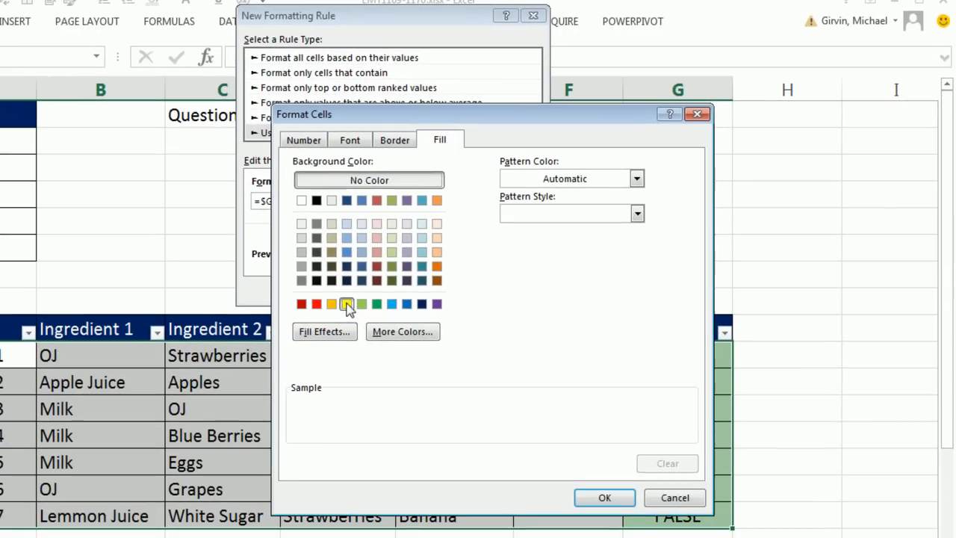
click(604, 497)
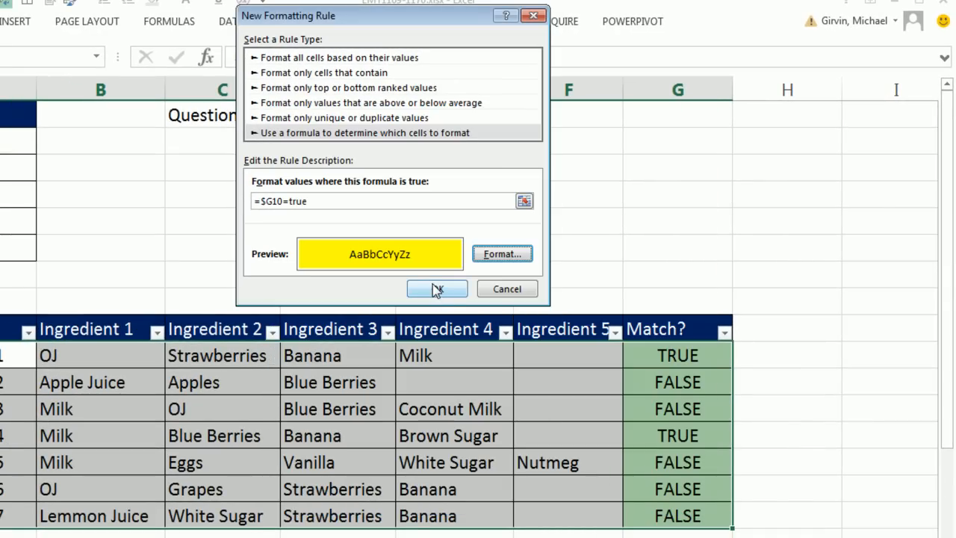
click(436, 288)
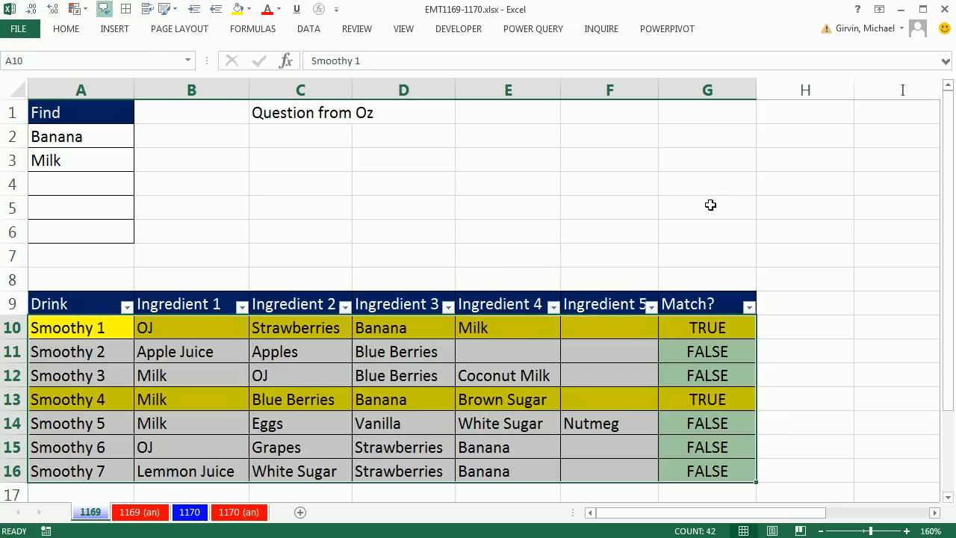
mouse_move(74, 137)
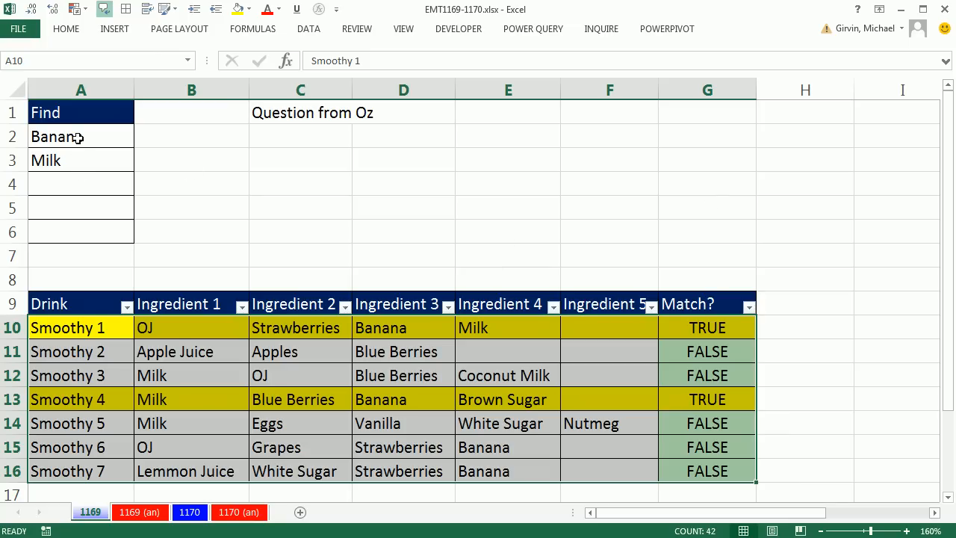
Replace the first Find ingredient with Milk, move to the second, and inspect the G10 Match? formula
click(137, 136)
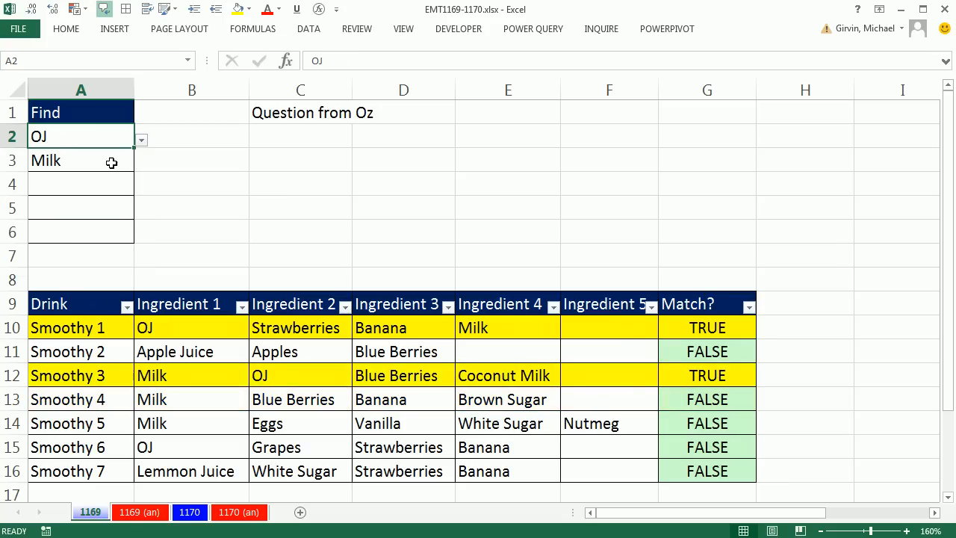
text(Milk)
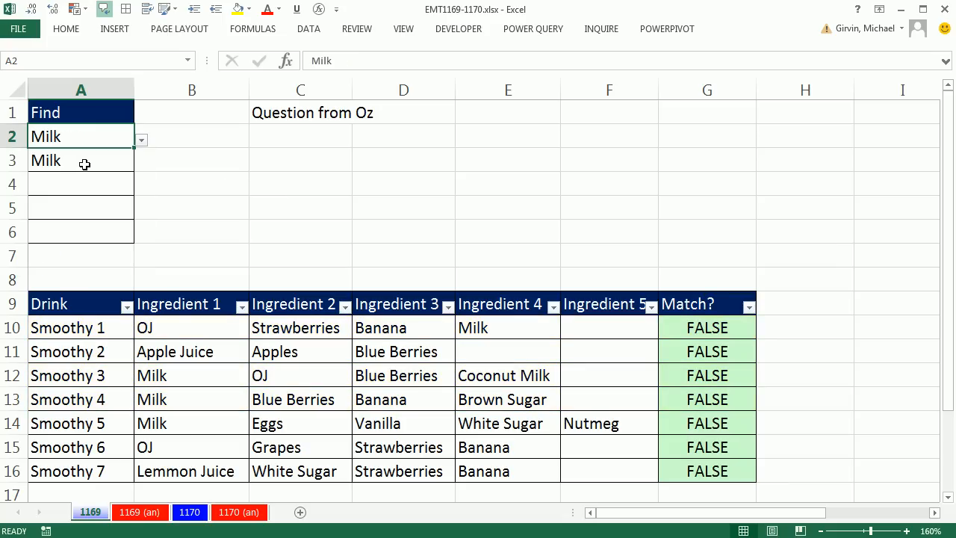
click(140, 162)
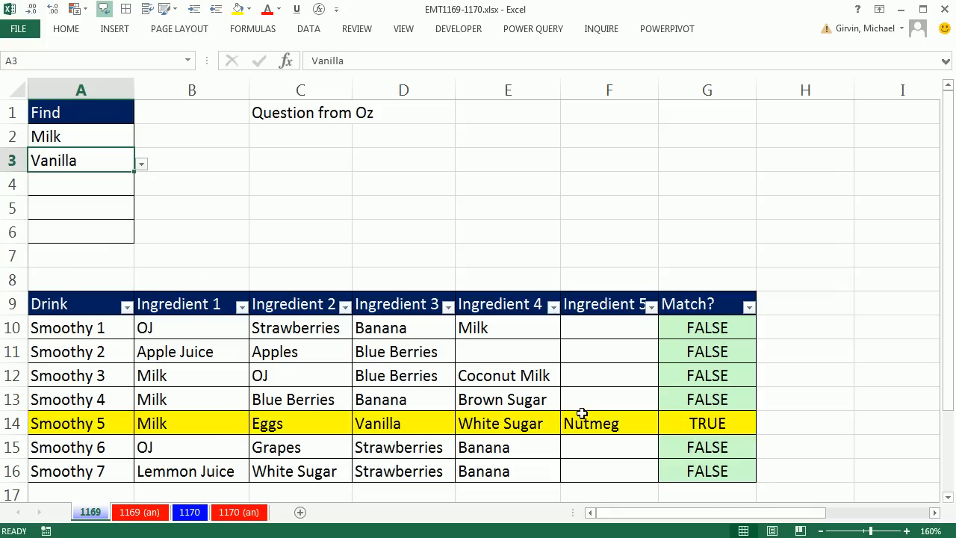
mouse_move(705, 454)
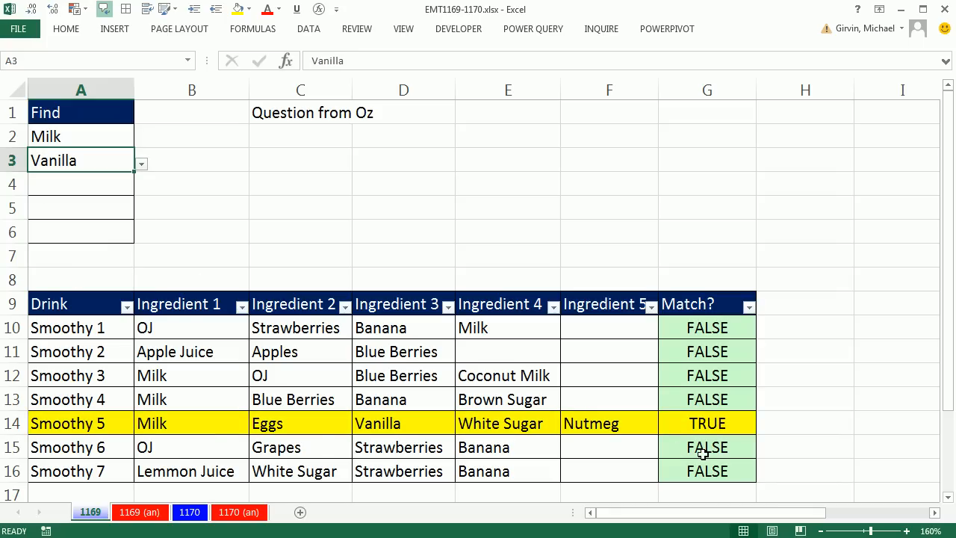
double_click(707, 327)
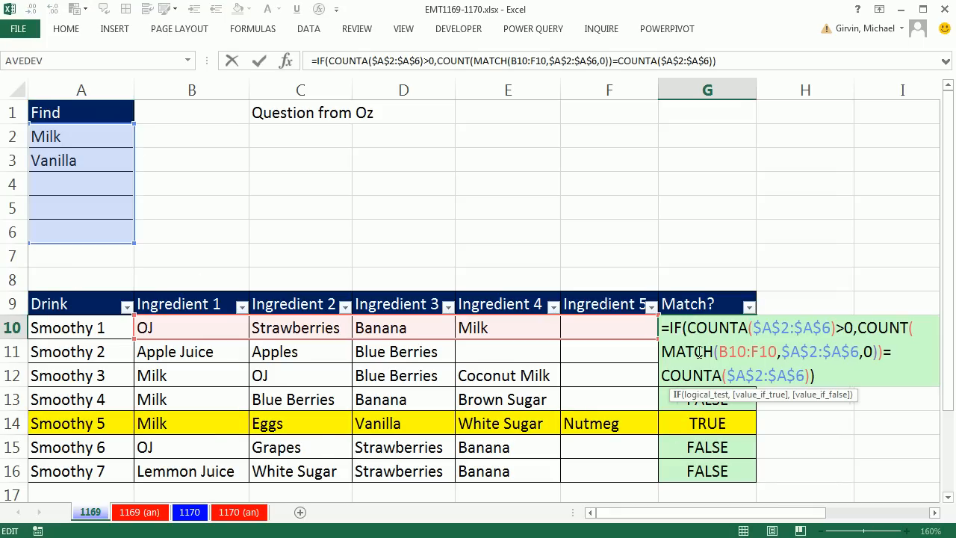